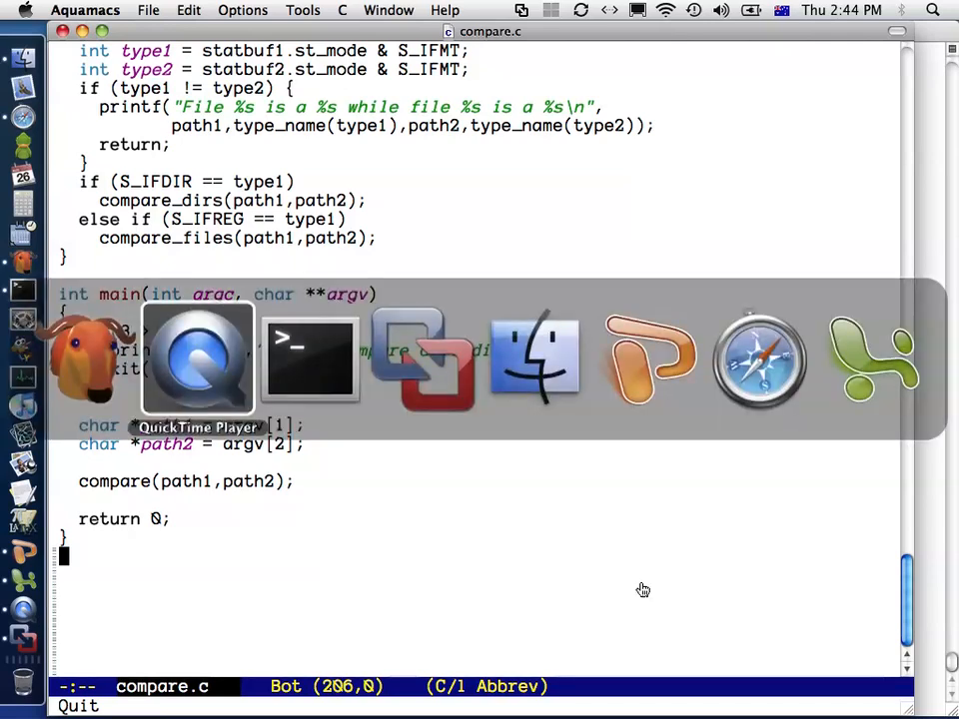
- Compile compare.c with gcc -g -Wall into an executable named compare
{"action": "left_click", "coordinate": [310, 359]}
{"action": "type", "text": "gcc"}
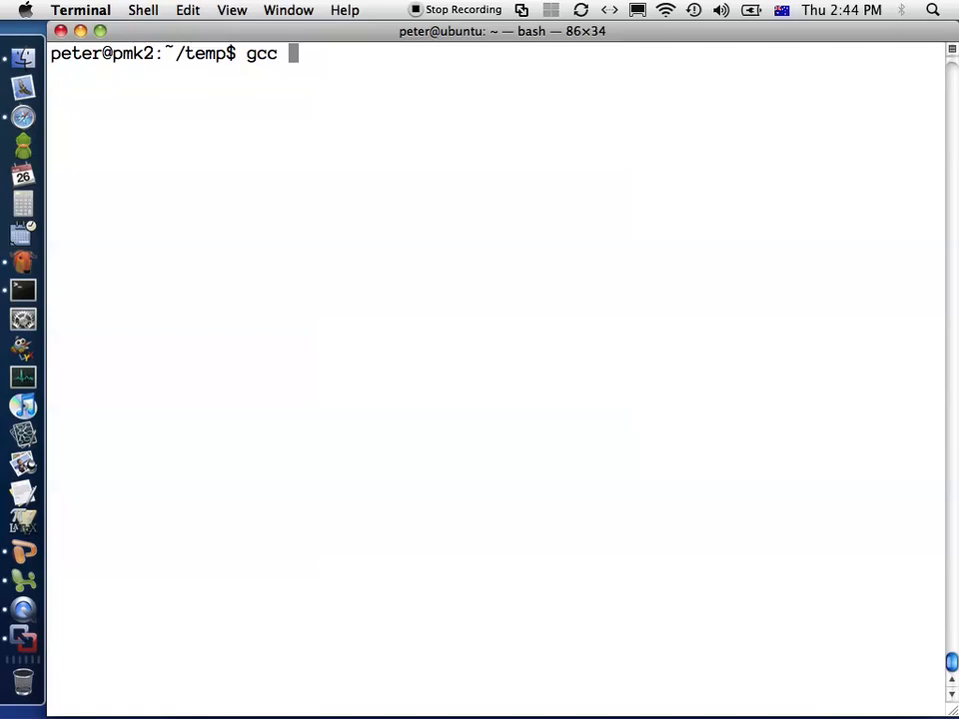
{"action": "type", "text": "-g"}
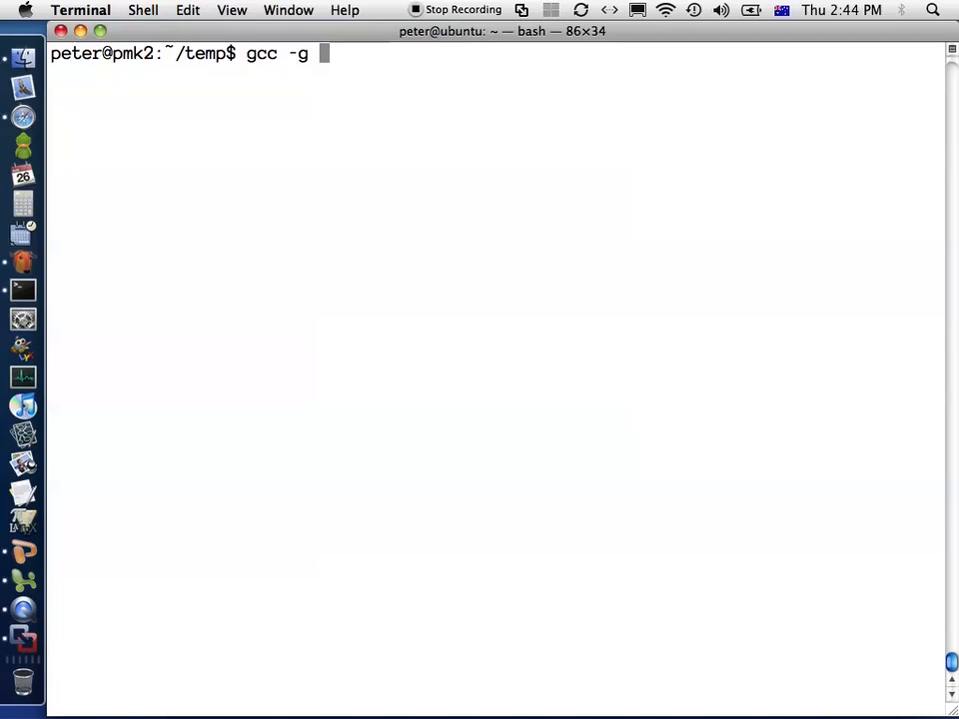
{"action": "type", "text": "-Wa"}
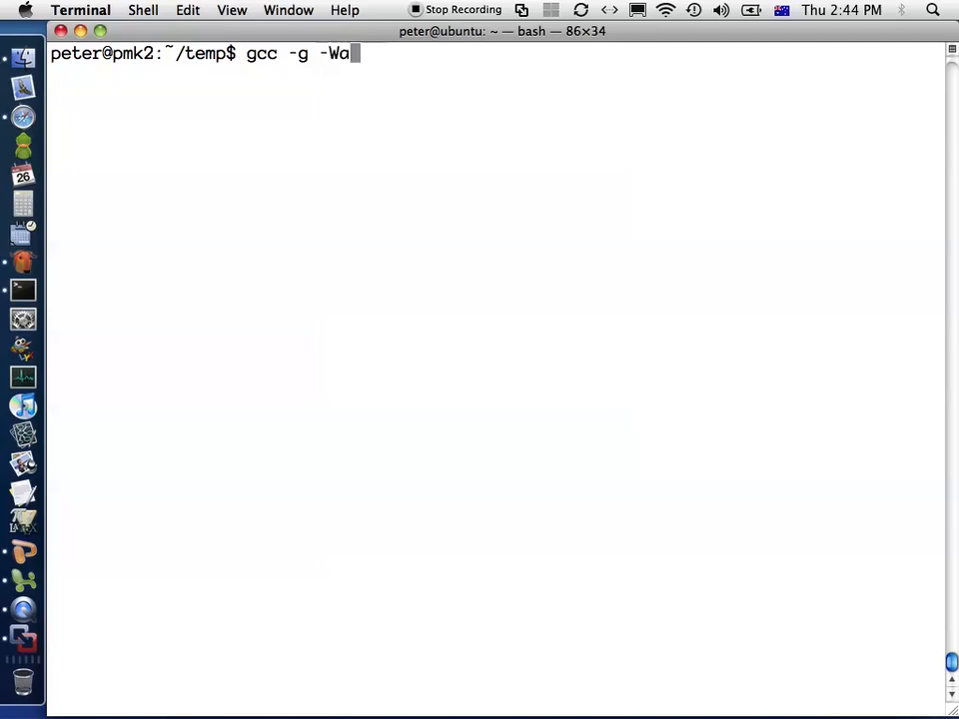
{"action": "type", "text": "ll"}
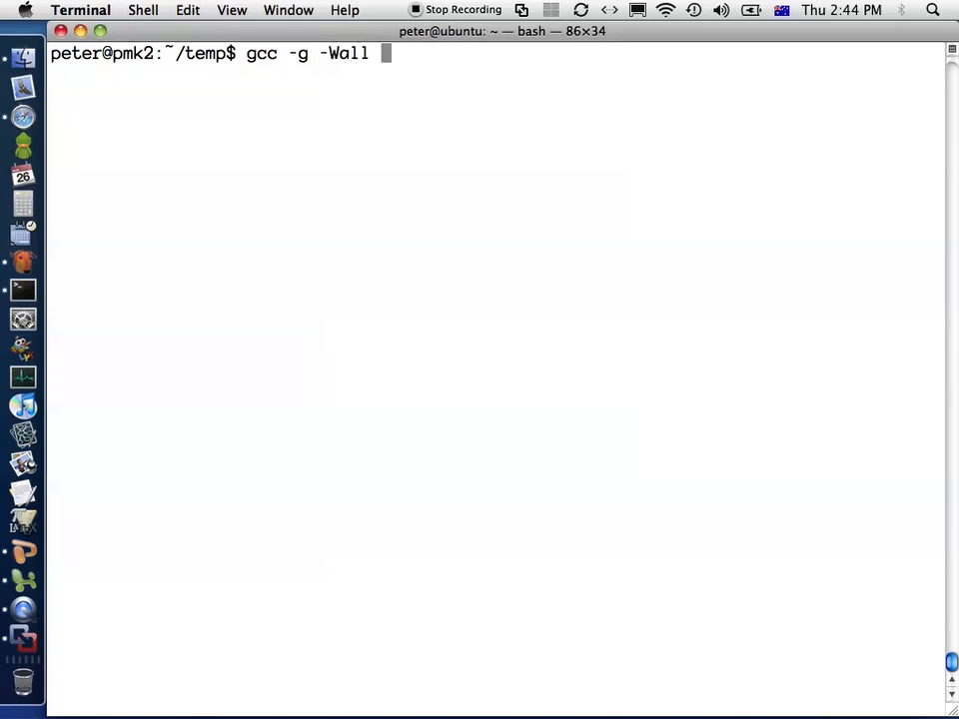
{"action": "type", "text": "-o compare"}
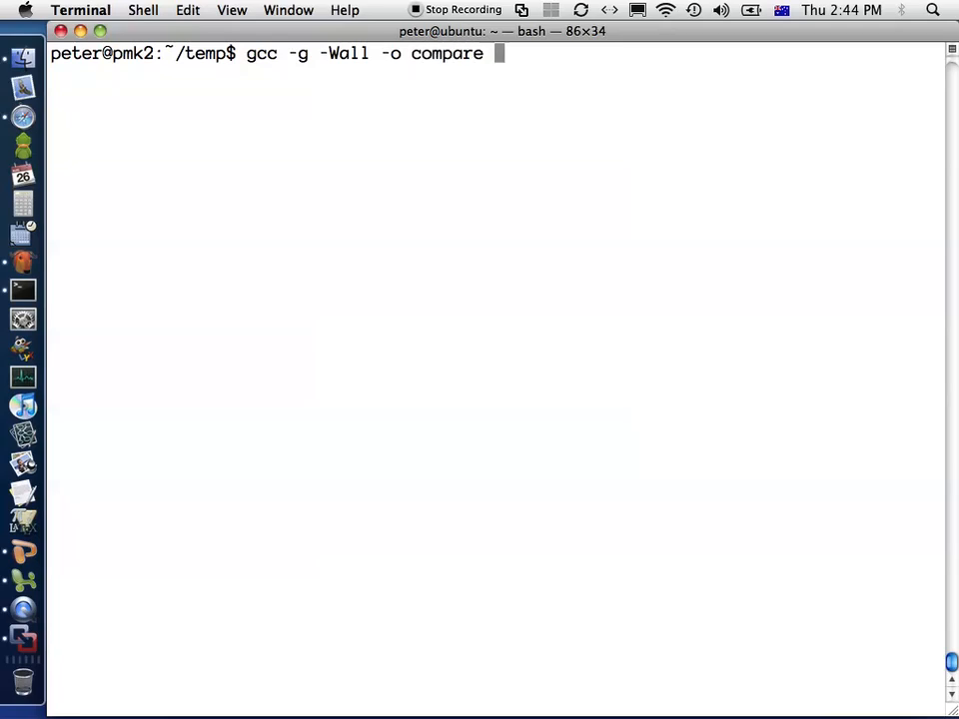
{"action": "type", "text": "compare.c"}
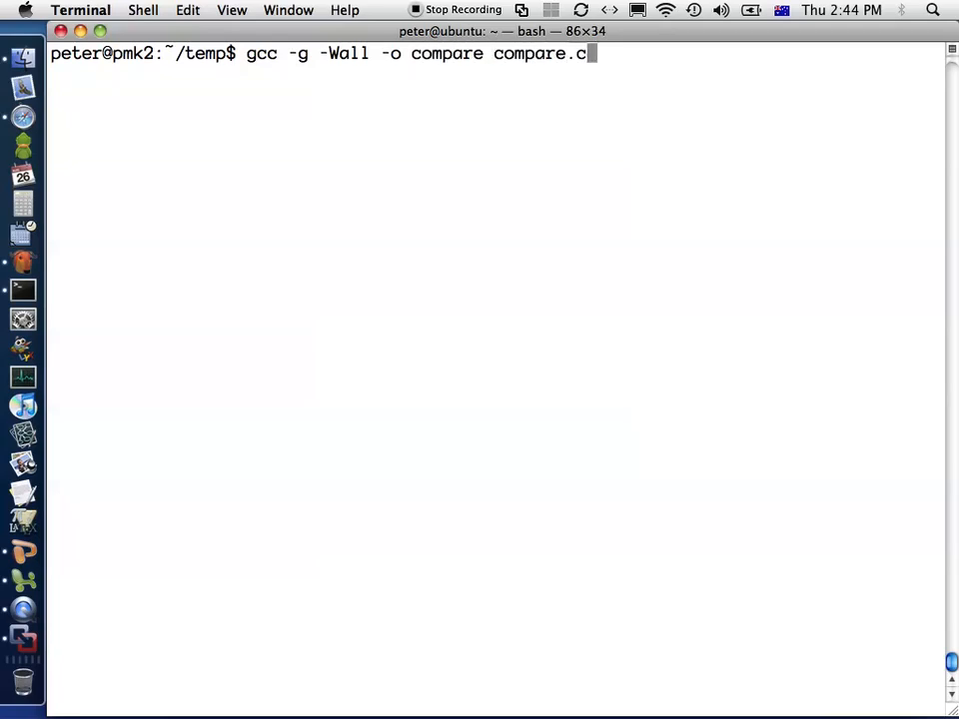
{"action": "key", "text": "Return"}
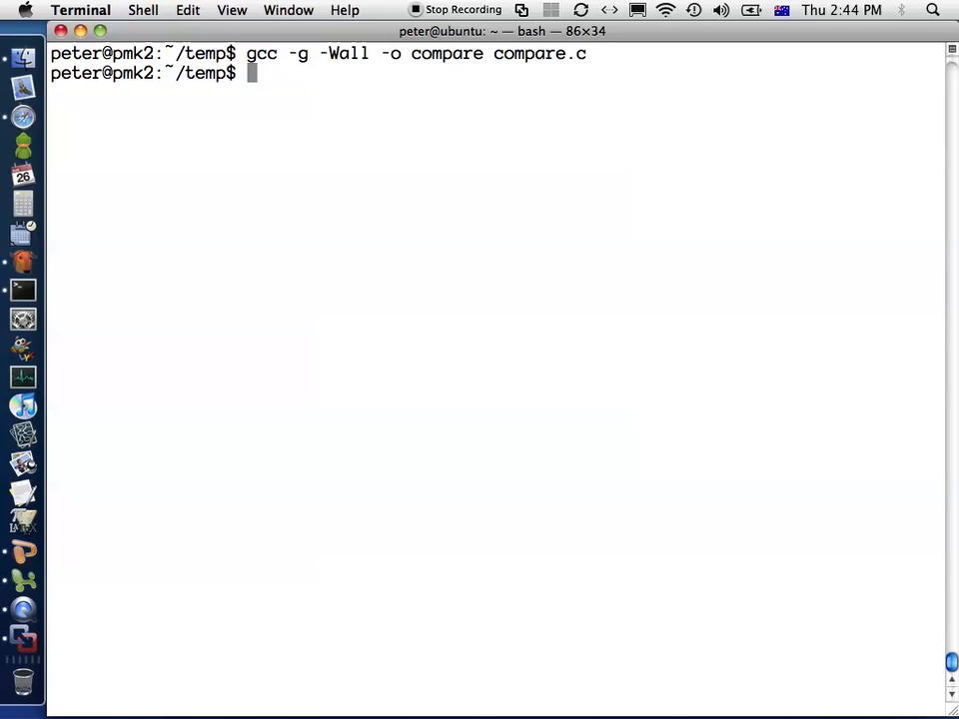
- Start GDB on the ./compare executable
{"action": "type", "text": "gdb"}
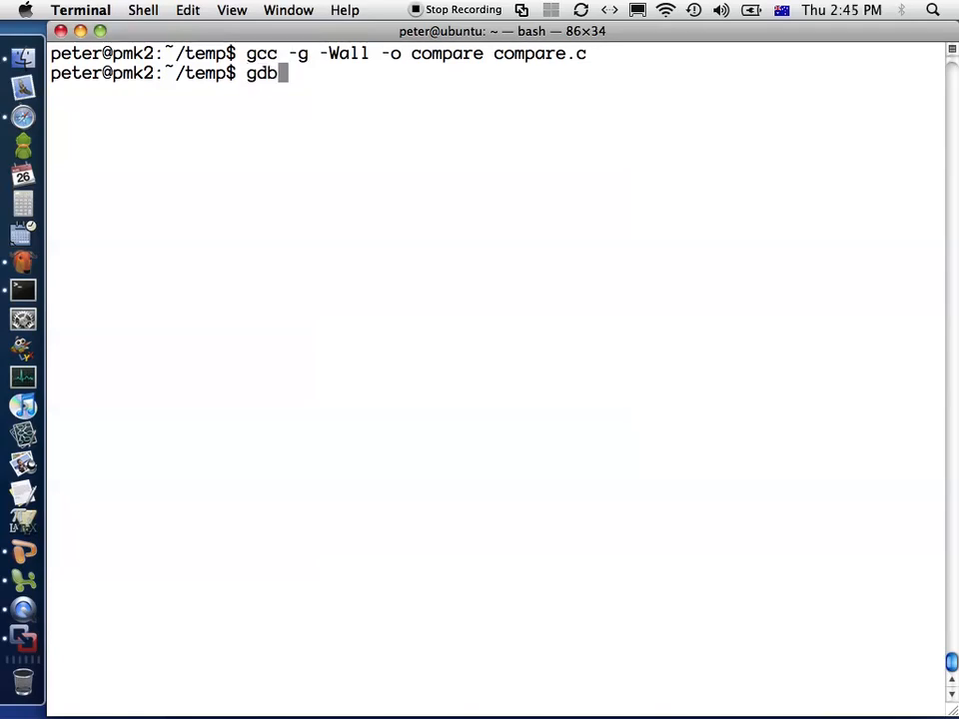
{"action": "type", "text": "./compar"}
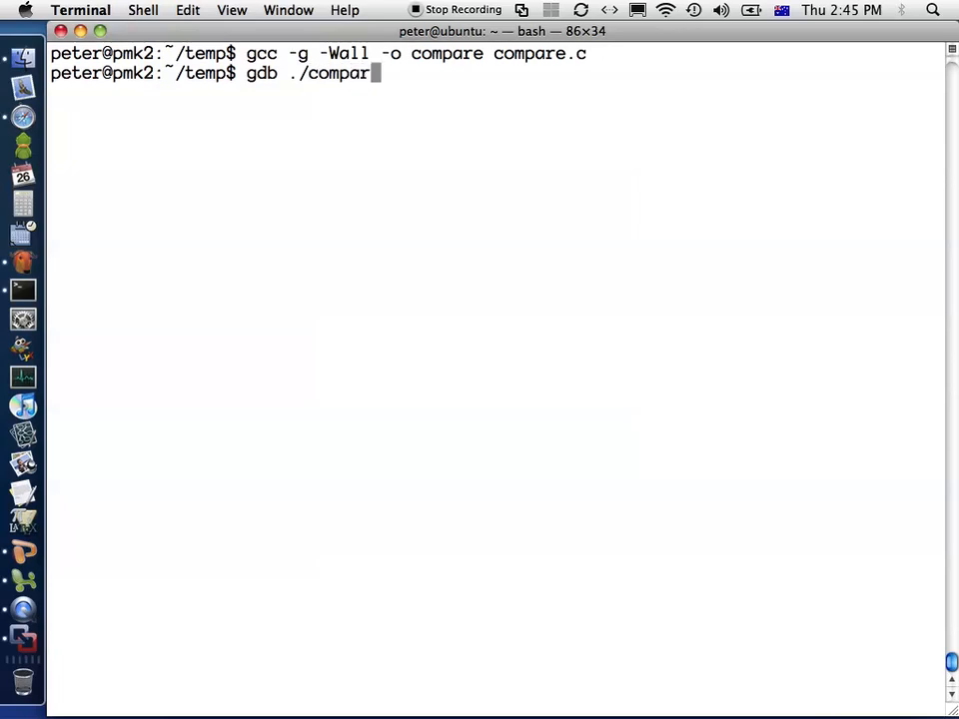
{"action": "type", "text": "e"}
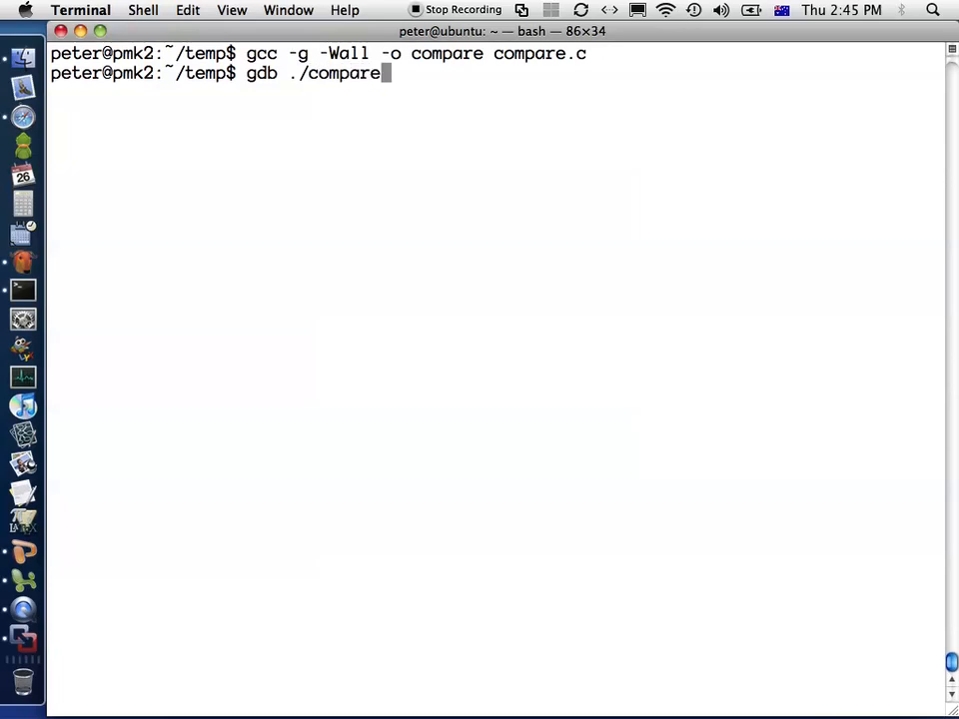
{"action": "key", "text": "Return"}
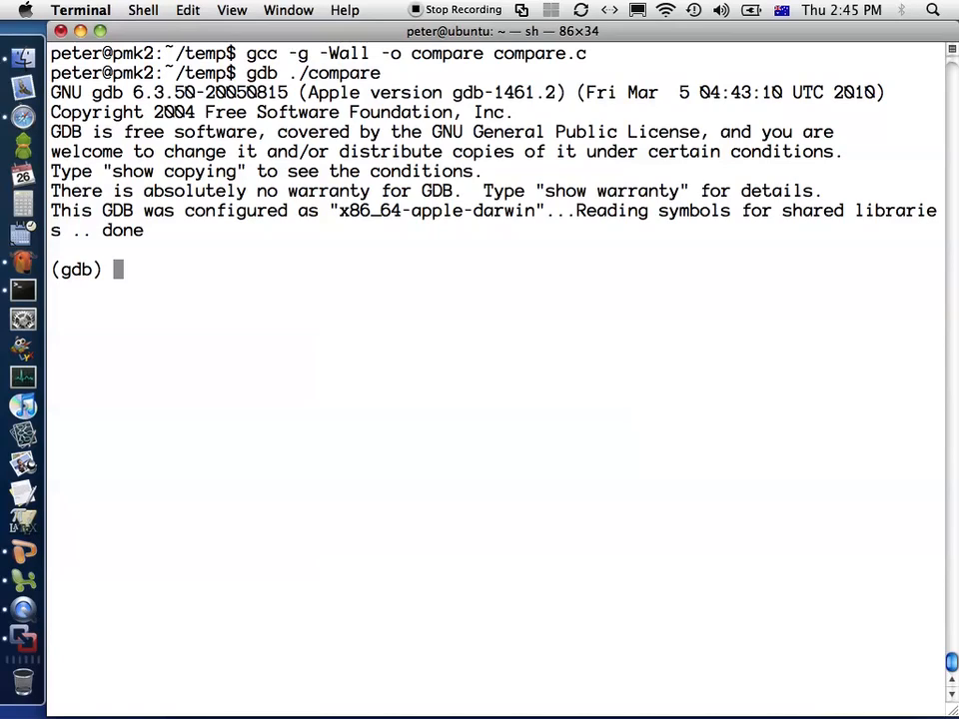
- Run the program on path1 and path2 until it lists differences and exits
{"action": "type", "text": "run"}
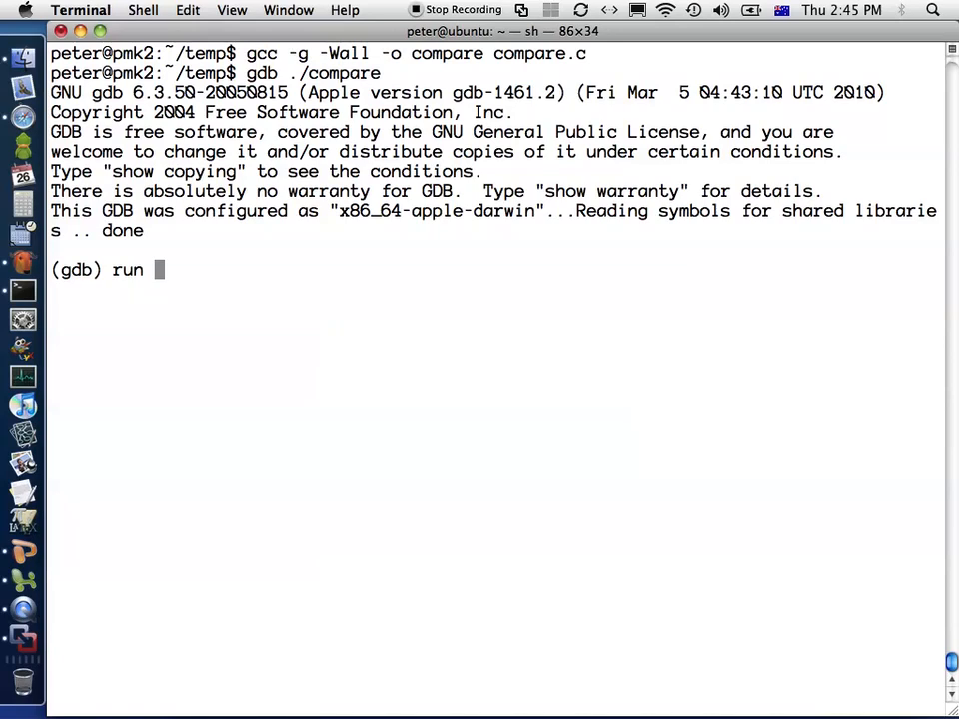
{"action": "type", "text": "p"}
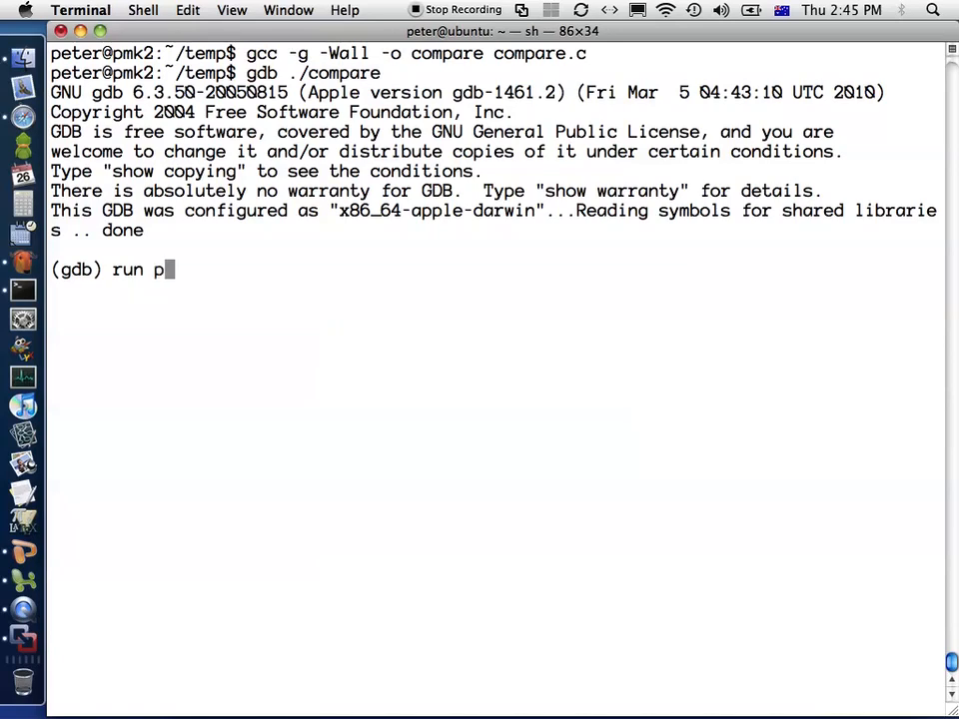
{"action": "type", "text": "ath1 path2"}
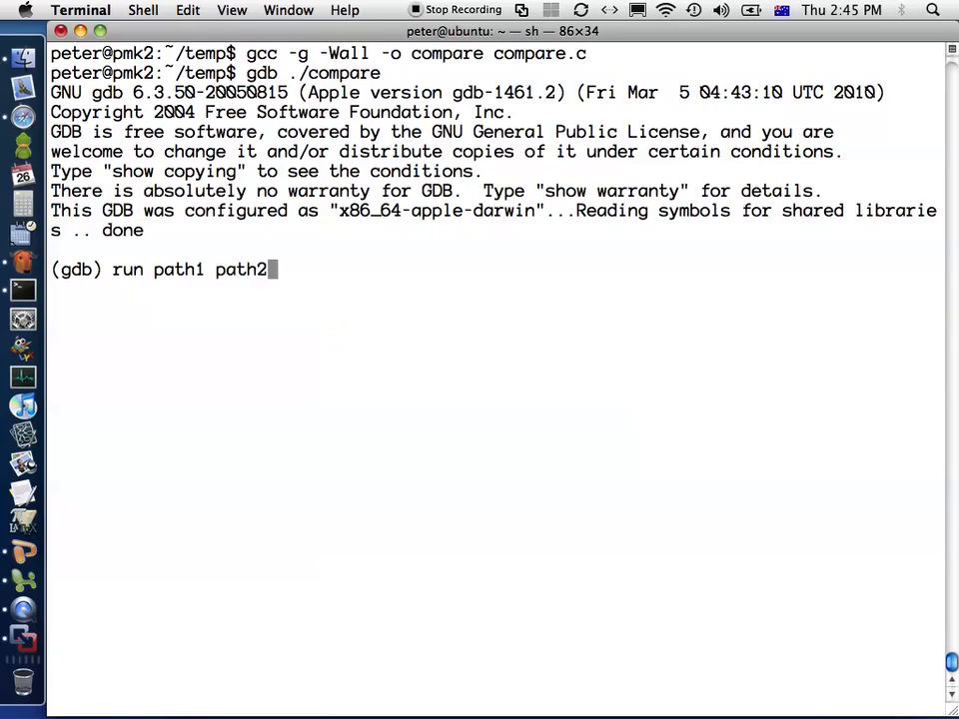
{"action": "key", "text": "Return"}
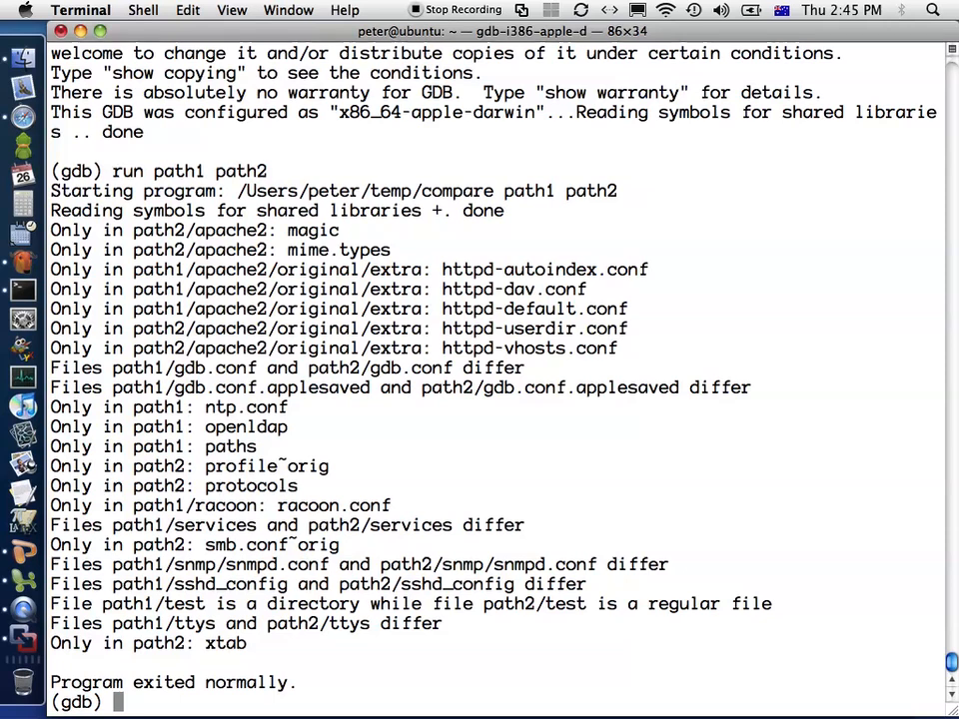
{"action": "type", "text": "break m"}
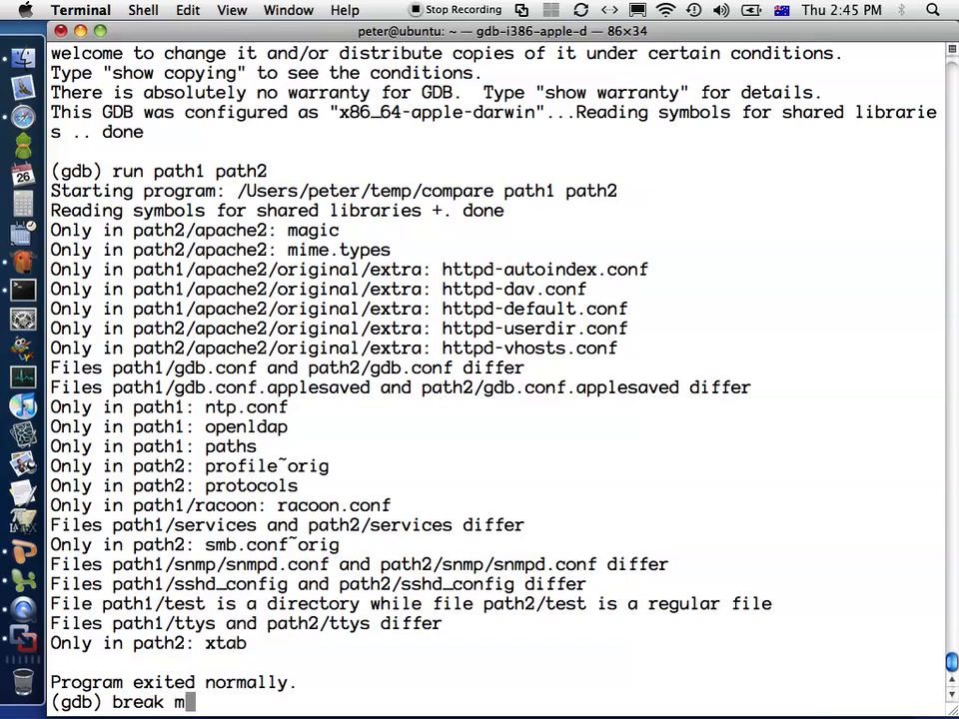
- Set a breakpoint at main and rerun on path1 path2, stopping at line 194
{"action": "key", "text": "Return"}
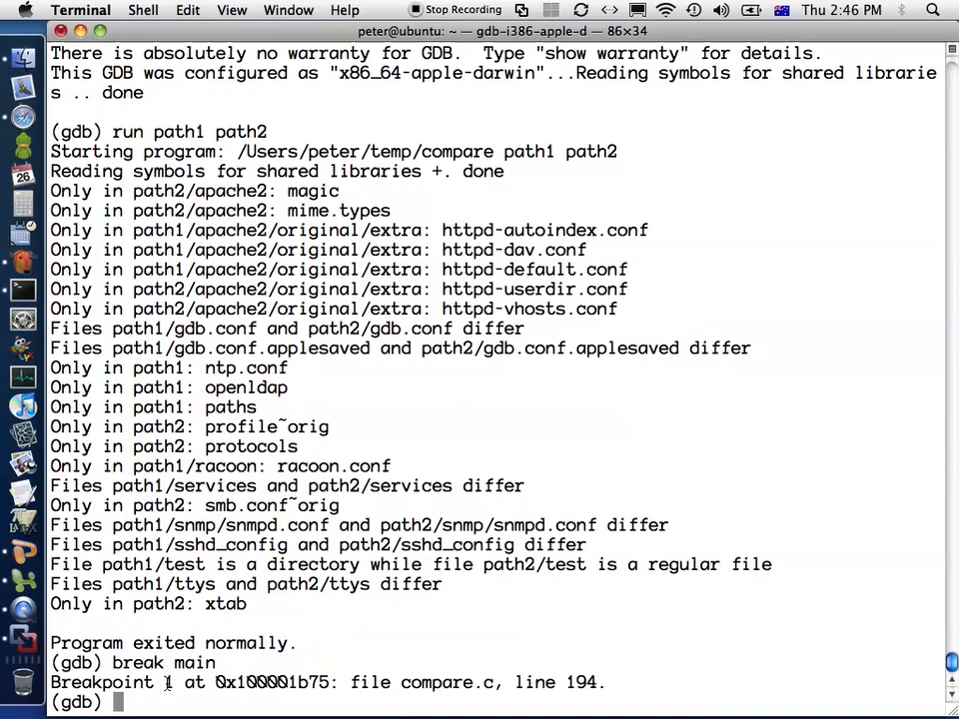
{"action": "mouse_move", "coordinate": [462, 645]}
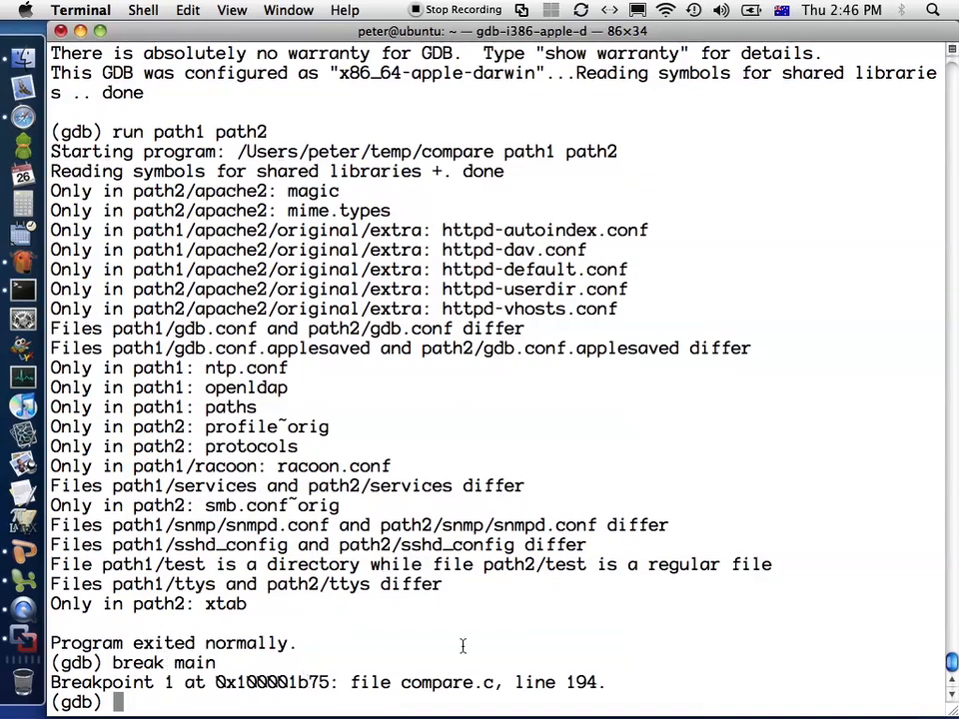
{"action": "mouse_move", "coordinate": [684, 507]}
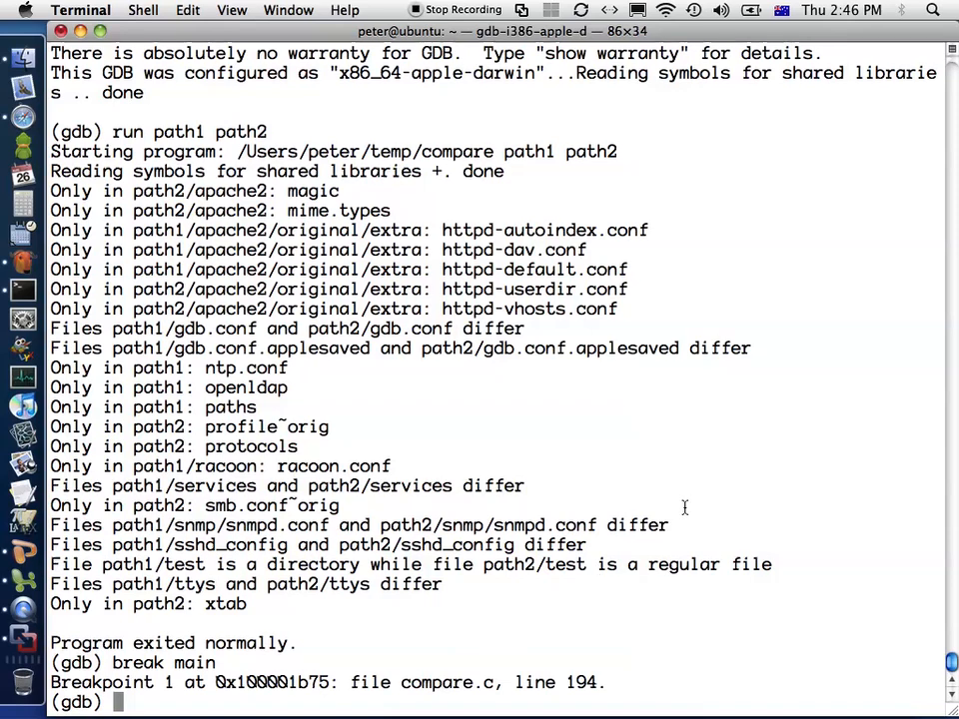
{"action": "type", "text": "run"}
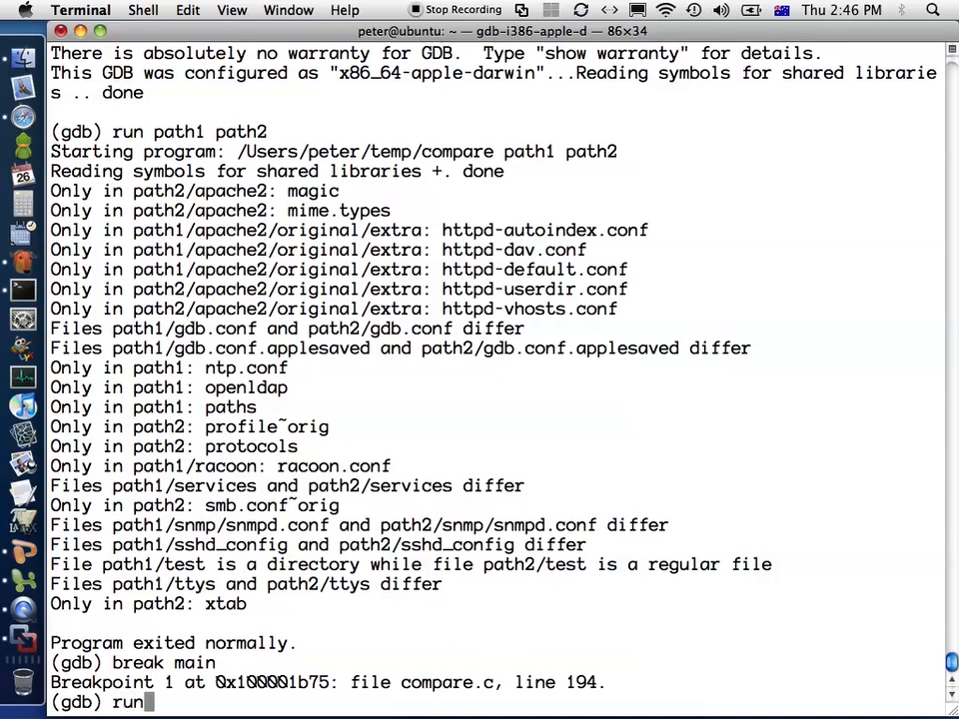
{"action": "type", "text": "path2"}
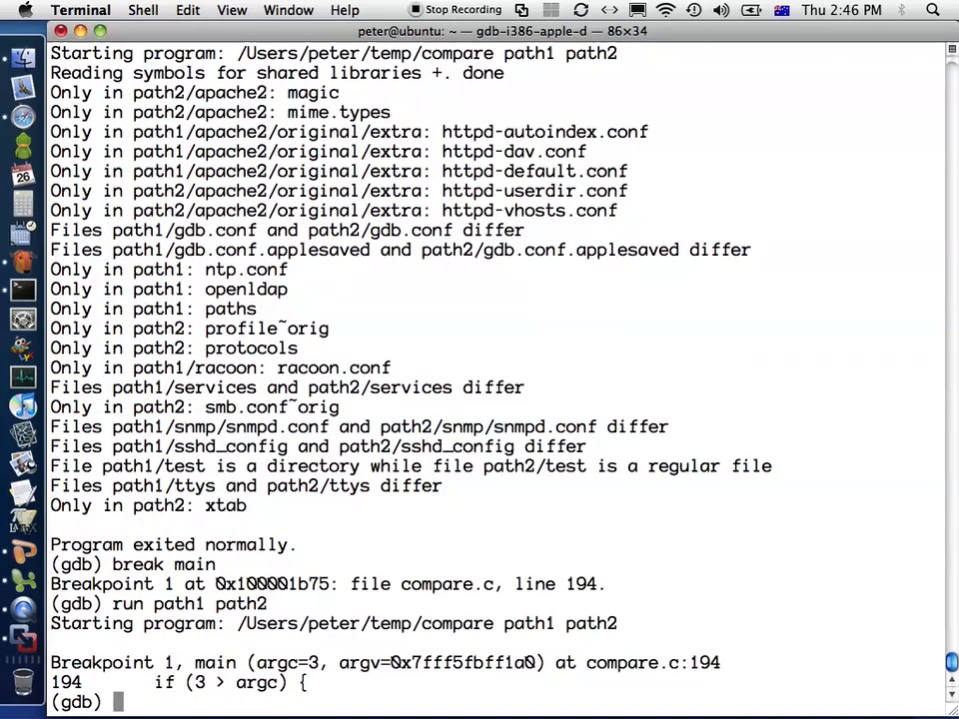
{"action": "mouse_move", "coordinate": [687, 516]}
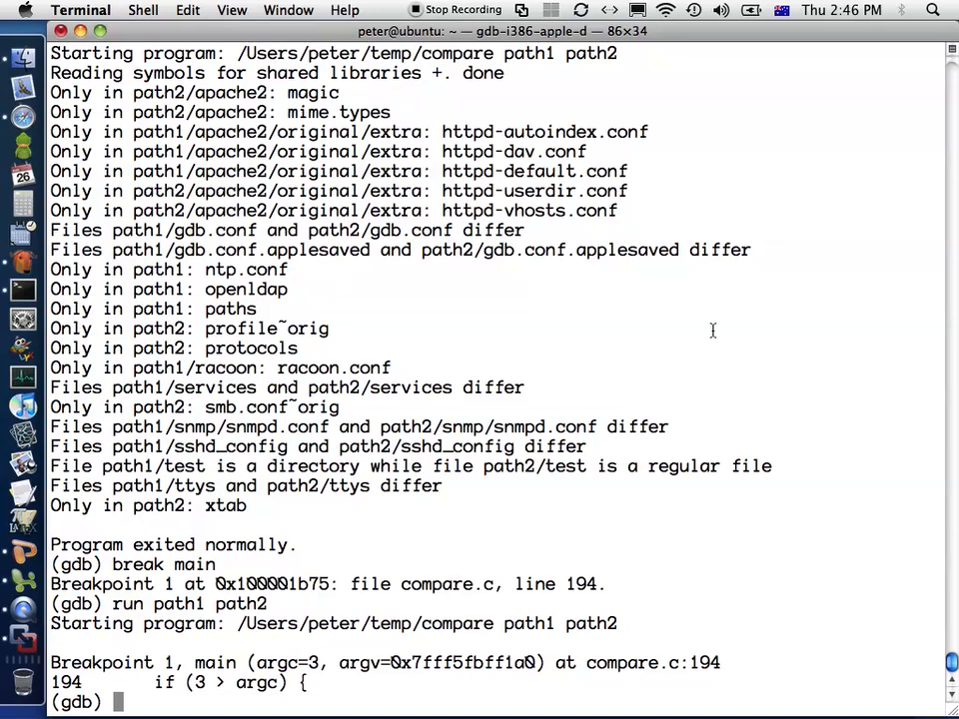
- Print argc (3), argv[0] and argv[1], and evaluate argc < 3 as 0
{"action": "type", "text": "print arg"}
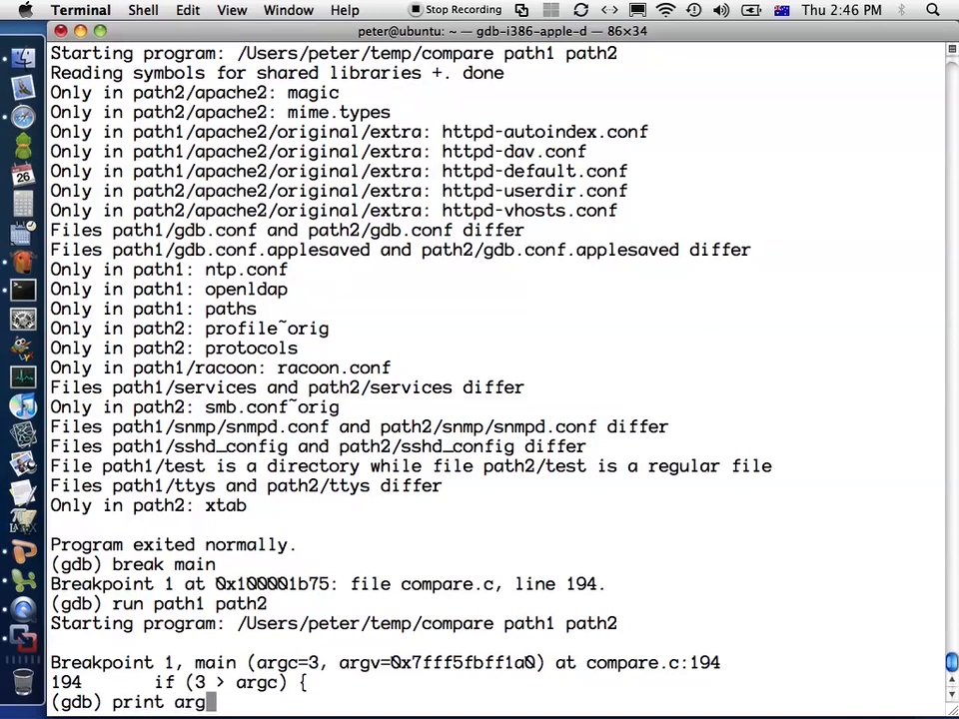
{"action": "key", "text": "Return"}
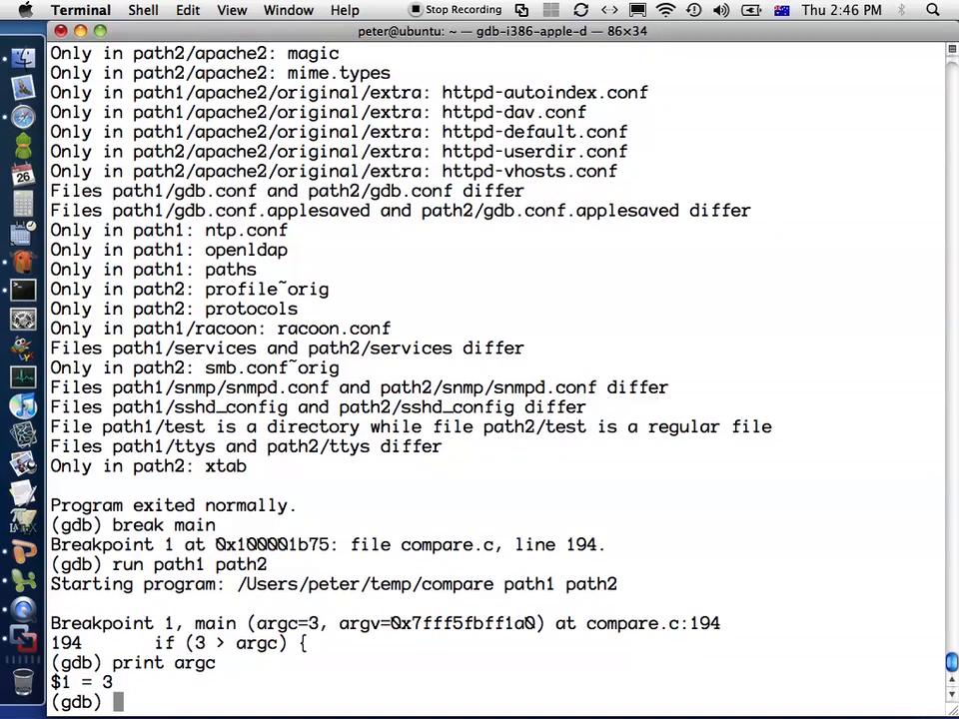
{"action": "type", "text": "print"}
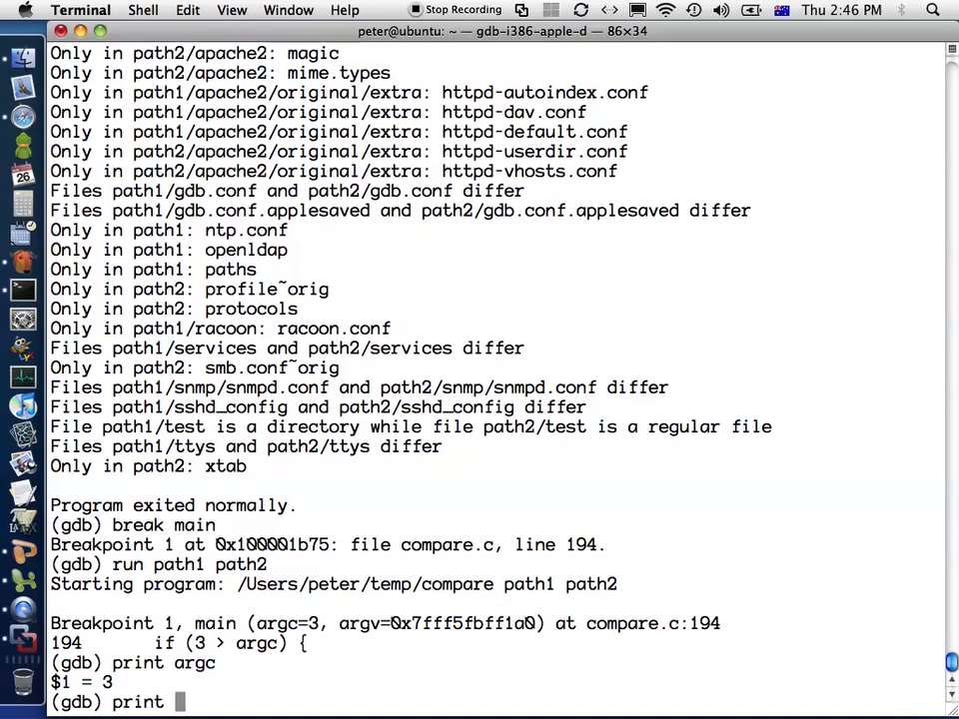
{"action": "type", "text": "argv[0]"}
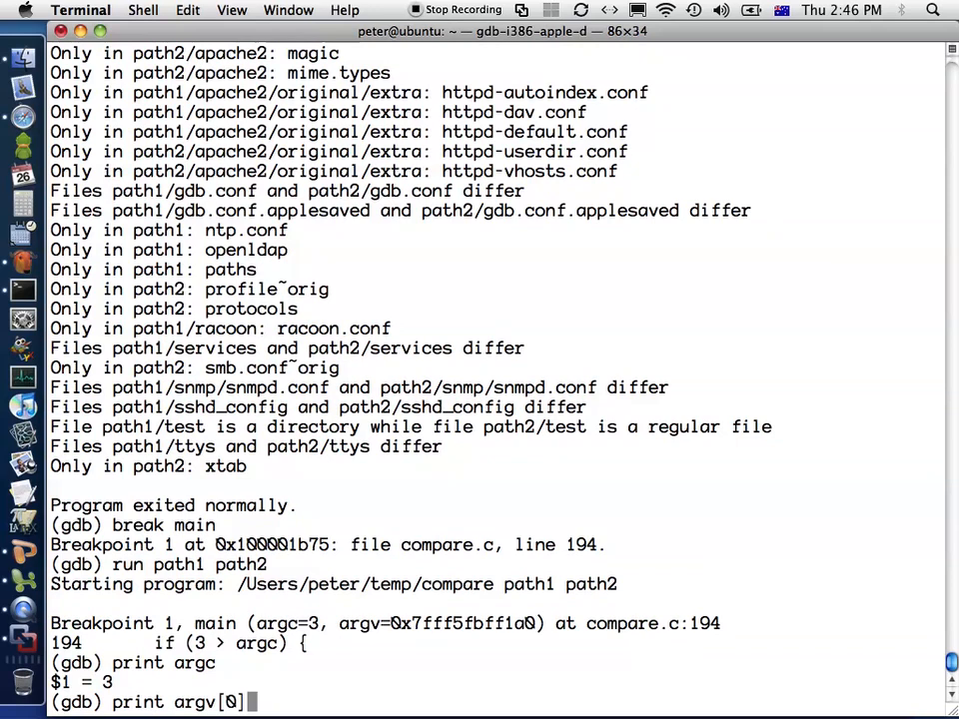
{"action": "key", "text": "Return"}
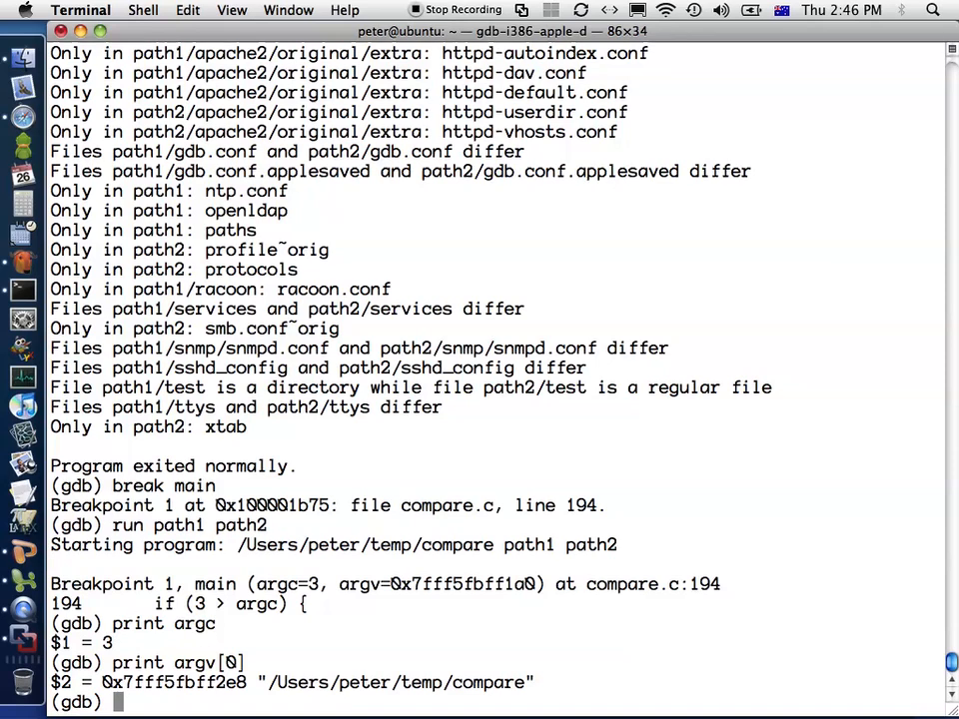
{"action": "type", "text": "print argv[1]"}
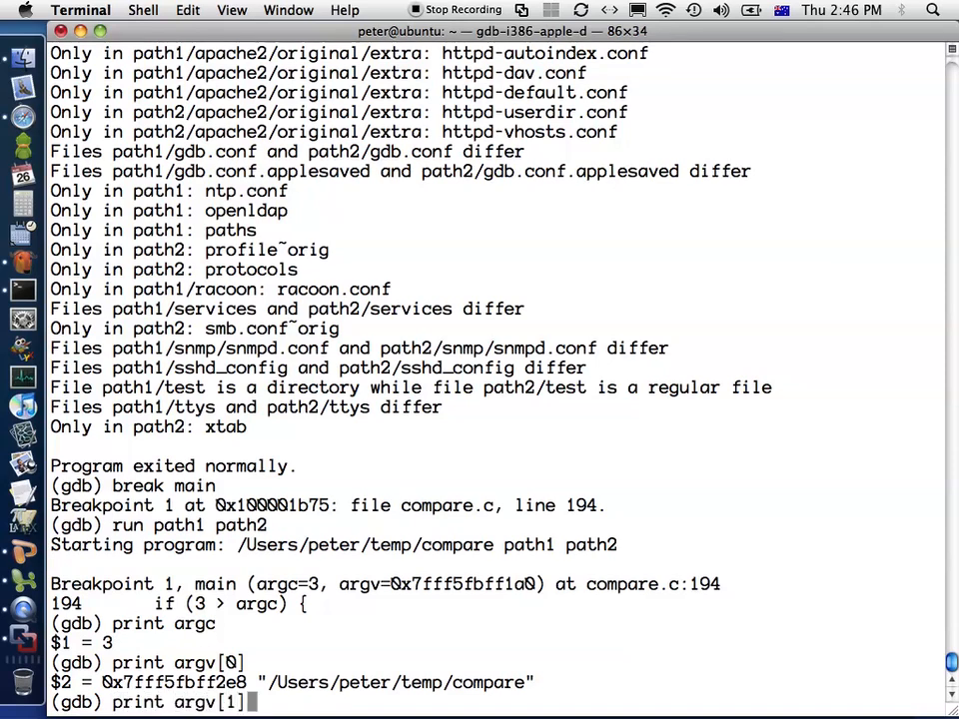
{"action": "key", "text": "Return"}
{"action": "type", "text": "print ("}
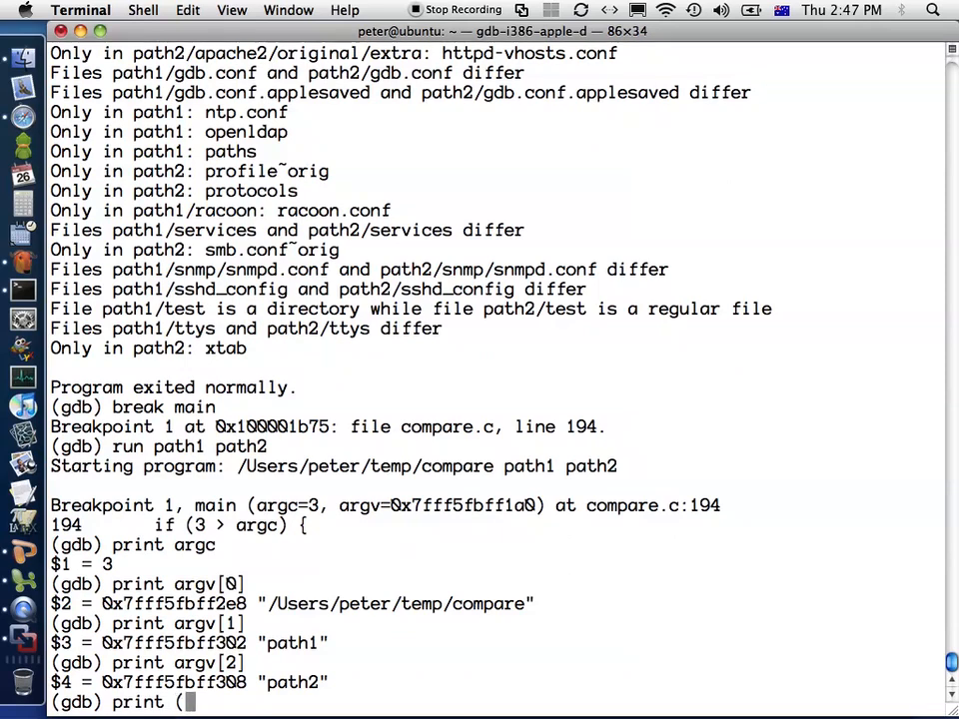
{"action": "type", "text": "argc < 3)"}
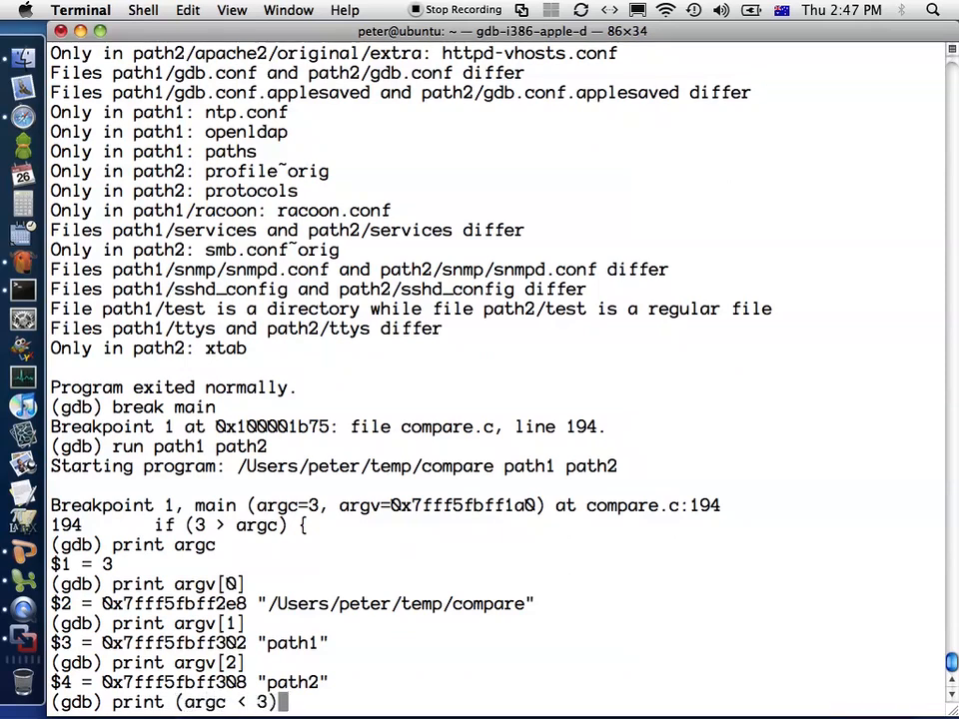
{"action": "key", "text": "Return"}
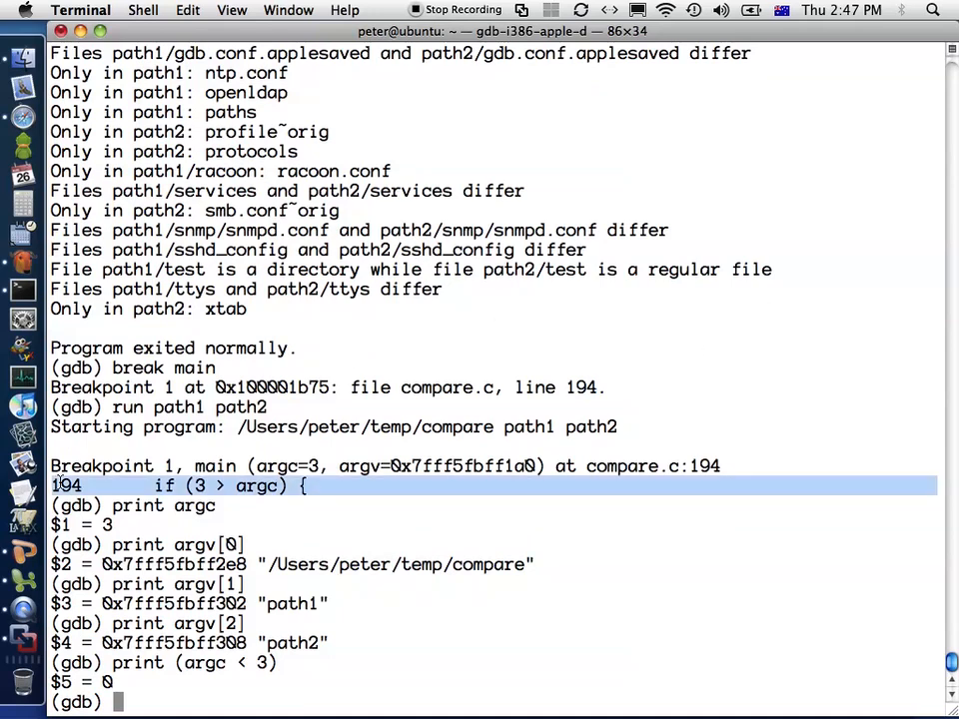
{"action": "mouse_move", "coordinate": [548, 539]}
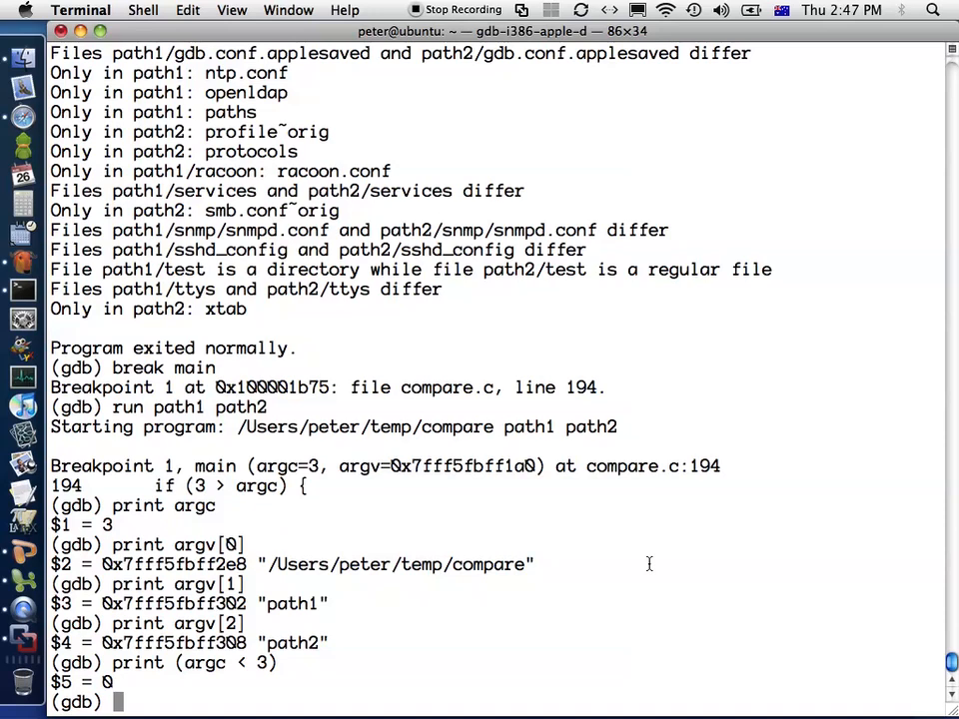
- Step two lines to line 200 and print path1, now holding "path1"
{"action": "type", "text": "next"}
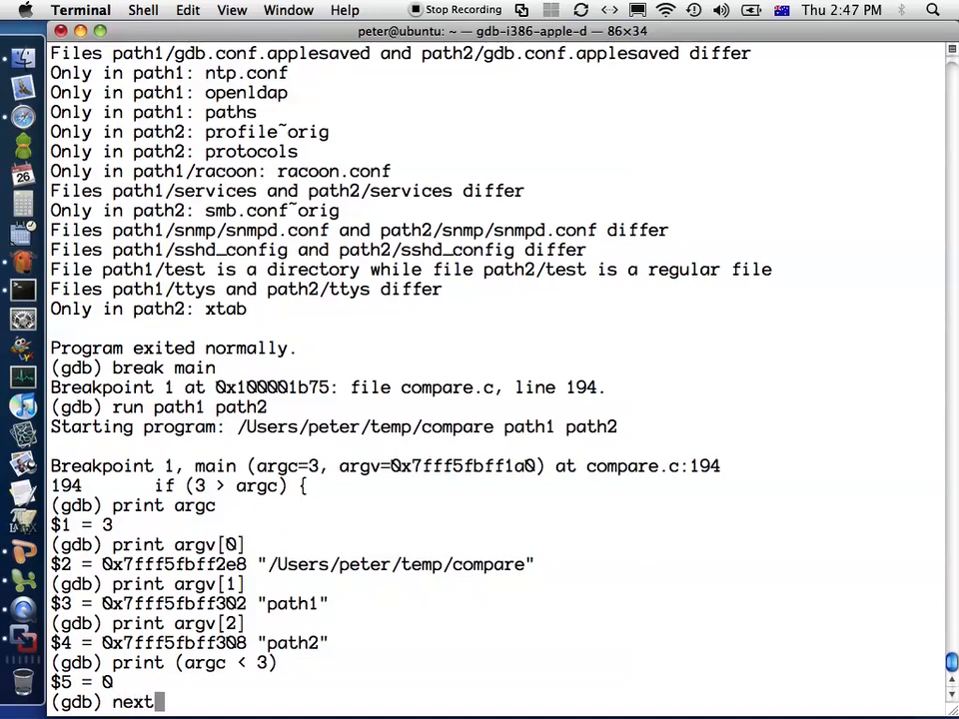
{"action": "key", "text": "Return"}
{"action": "type", "text": "print path1"}
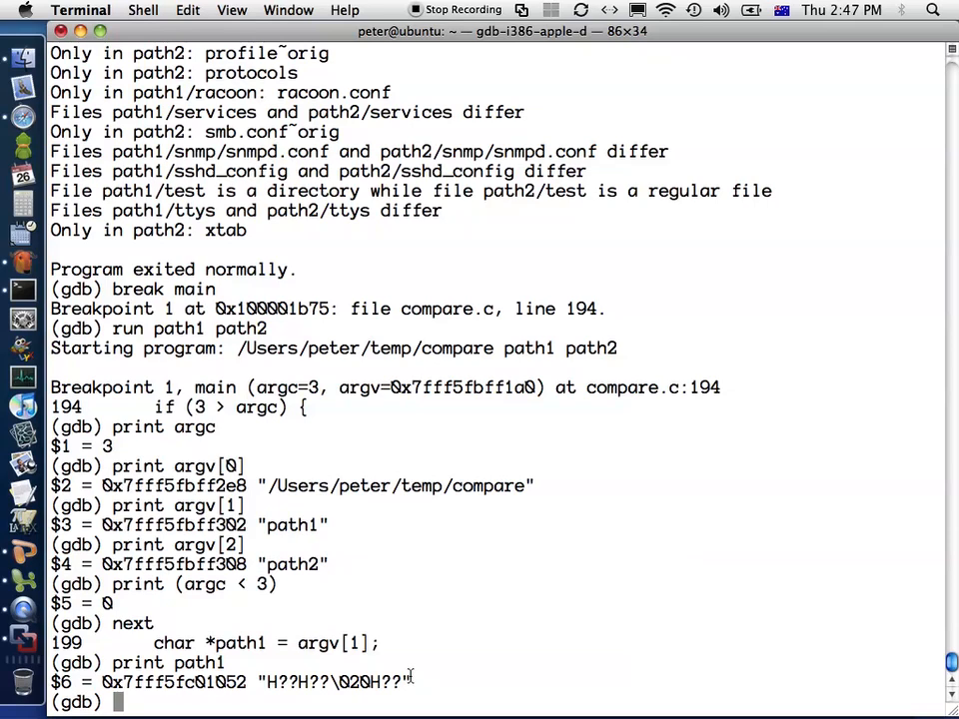
{"action": "type", "text": "nex"}
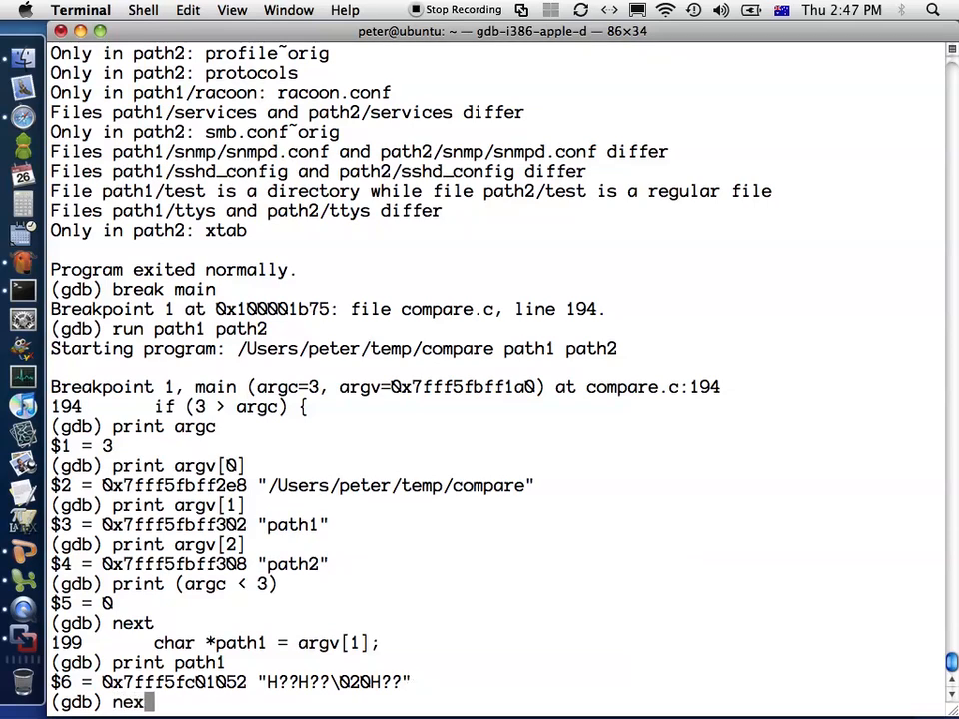
{"action": "key", "text": "Return"}
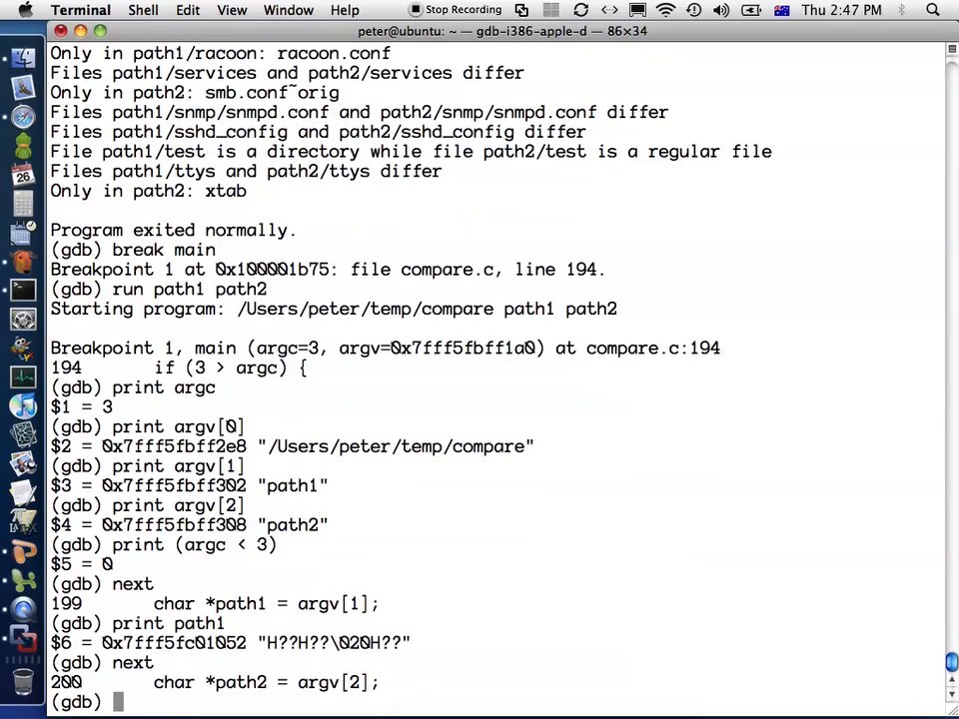
{"action": "type", "text": "print path1"}
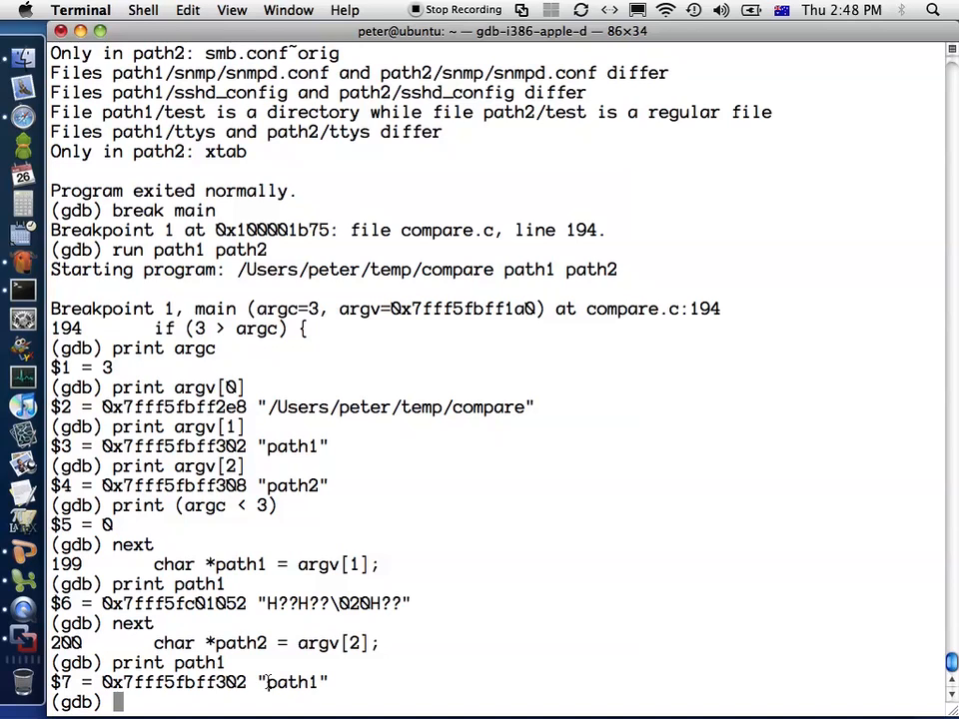
{"action": "mouse_move", "coordinate": [610, 378]}
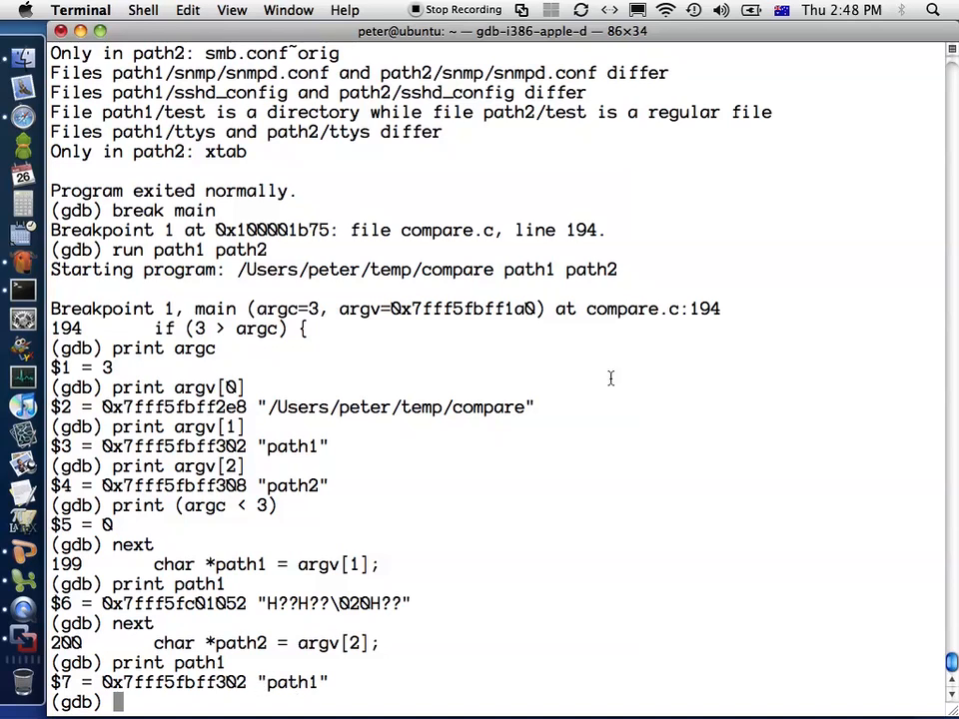
{"action": "mouse_move", "coordinate": [649, 355]}
{"action": "type", "text": "next"}
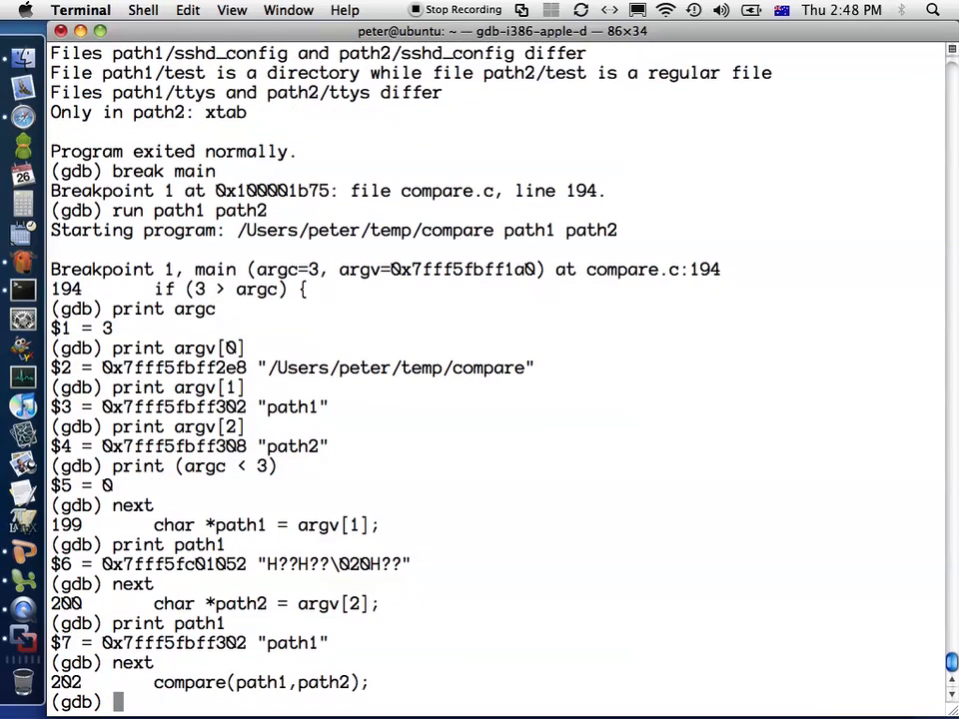
- Print path2 to confirm "path2", then step into the compare call
{"action": "type", "text": "prin"}
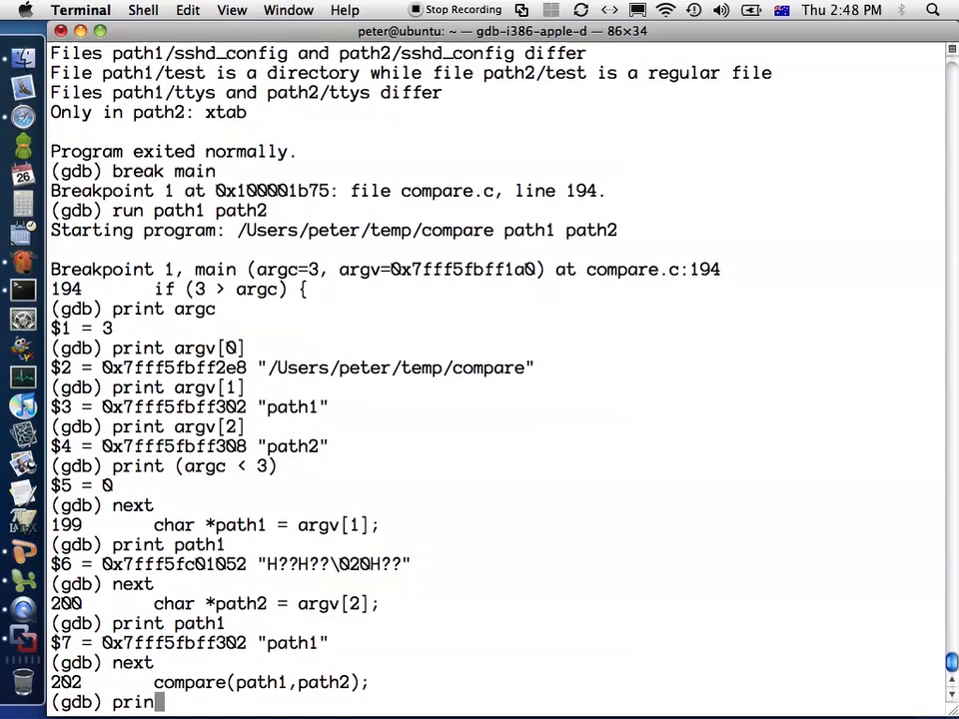
{"action": "type", "text": "t path2"}
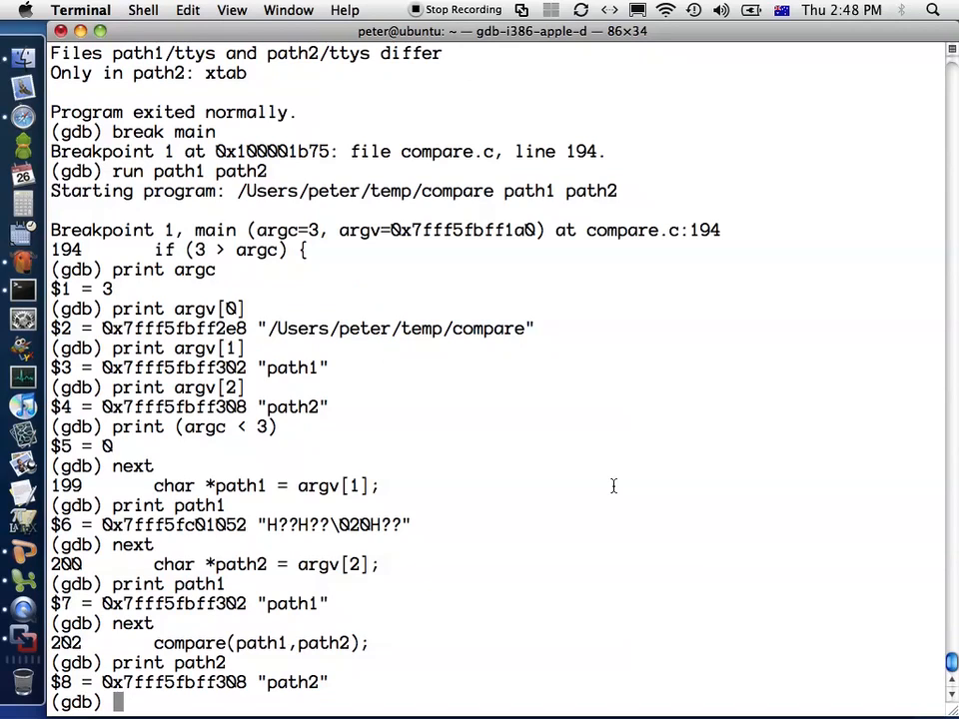
{"action": "type", "text": "step"}
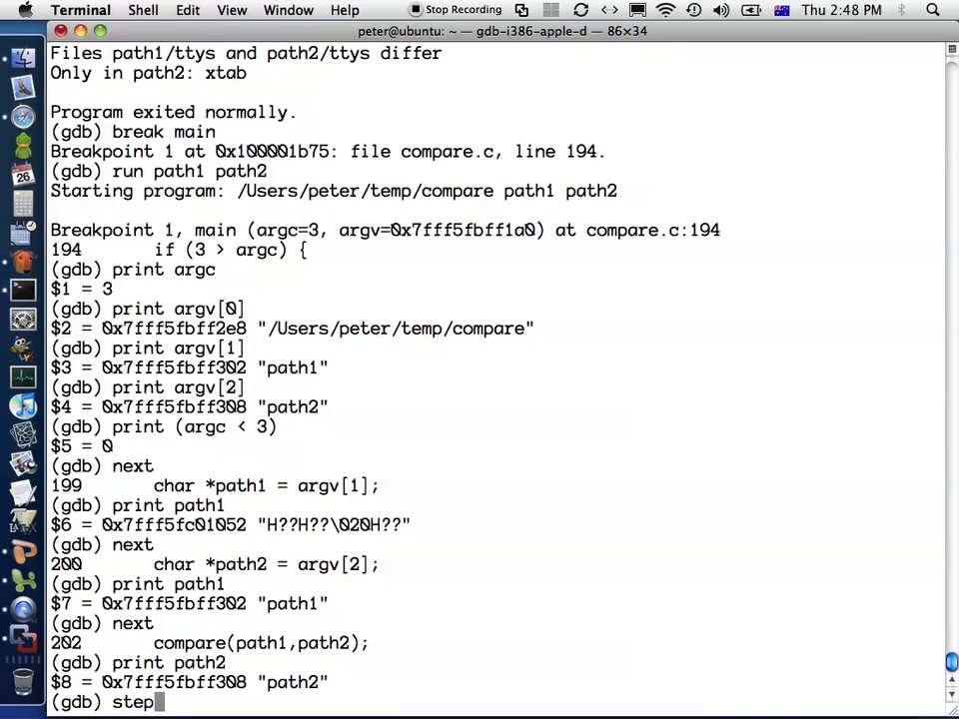
{"action": "key", "text": "Return"}
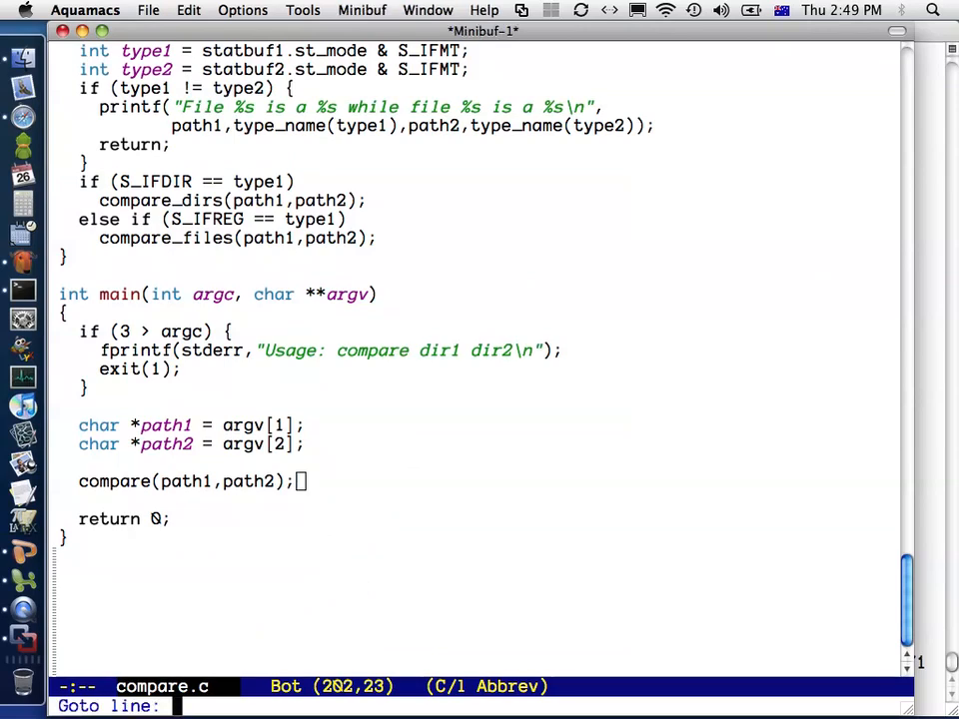
- Jump to line 171 of compare.c in Aquamacs, scroll up, and return to GDB
{"action": "key", "text": "Return"}
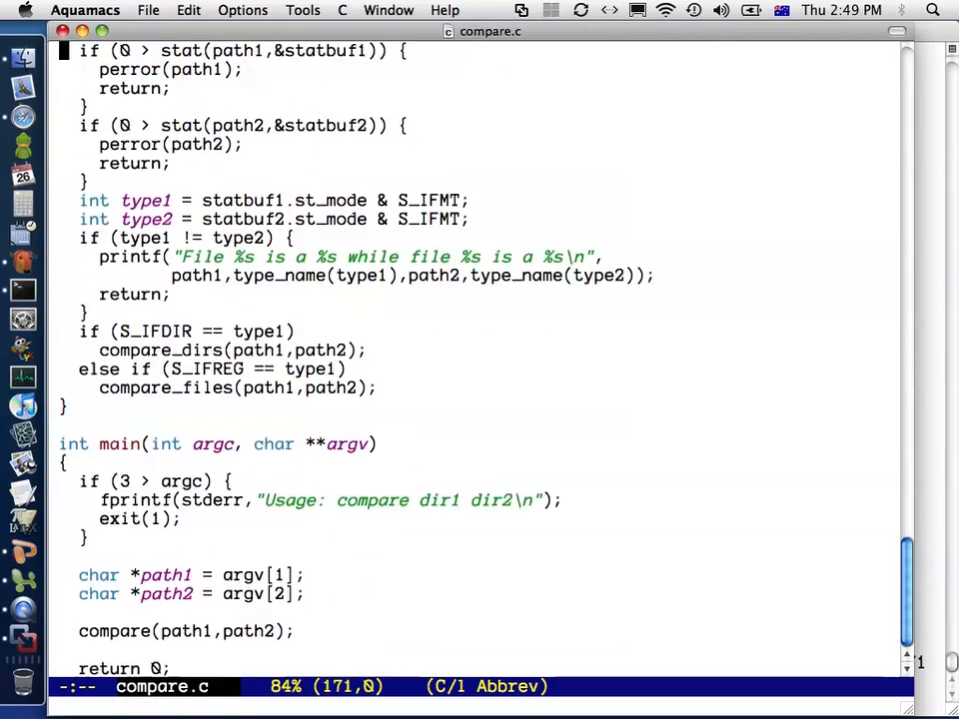
{"action": "mouse_move", "coordinate": [739, 542]}
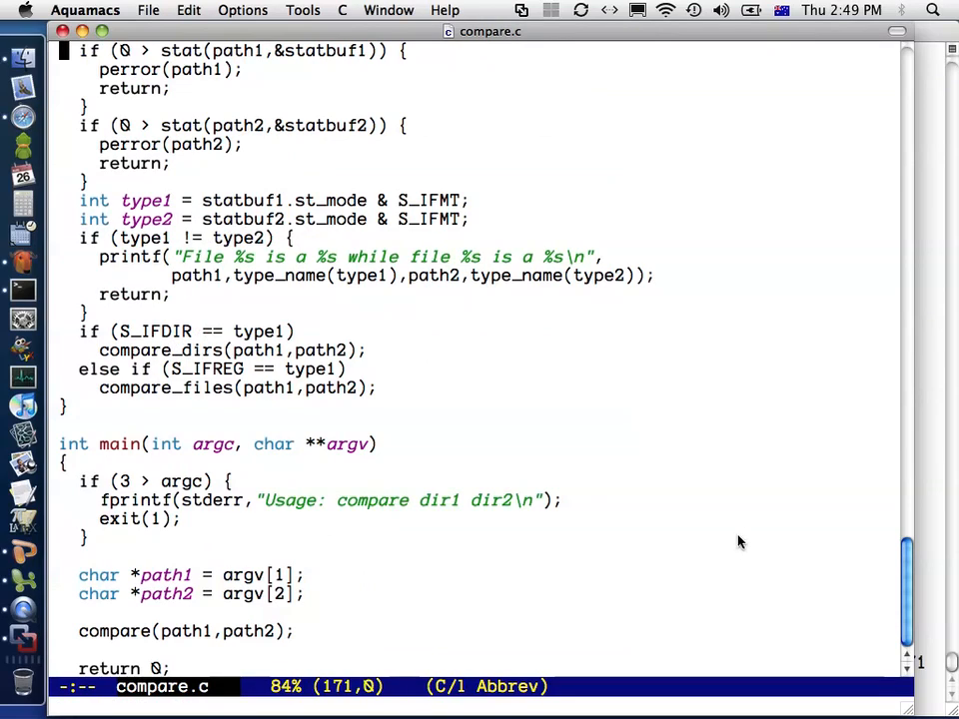
{"action": "scroll", "scroll_direction": "up", "scroll_amount": 3}
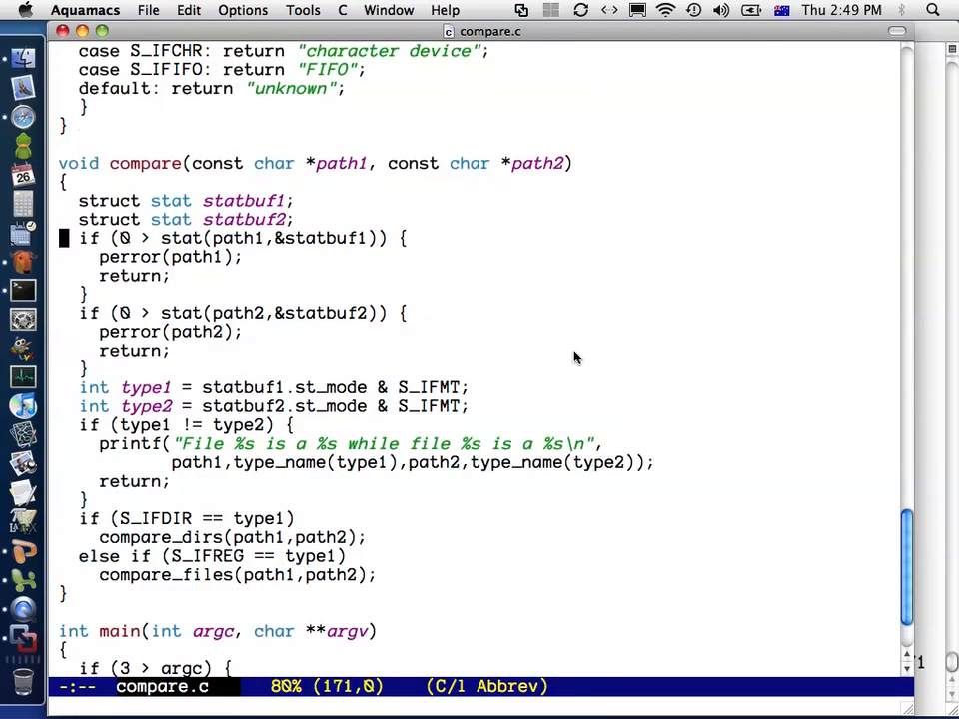
{"action": "mouse_move", "coordinate": [473, 258]}
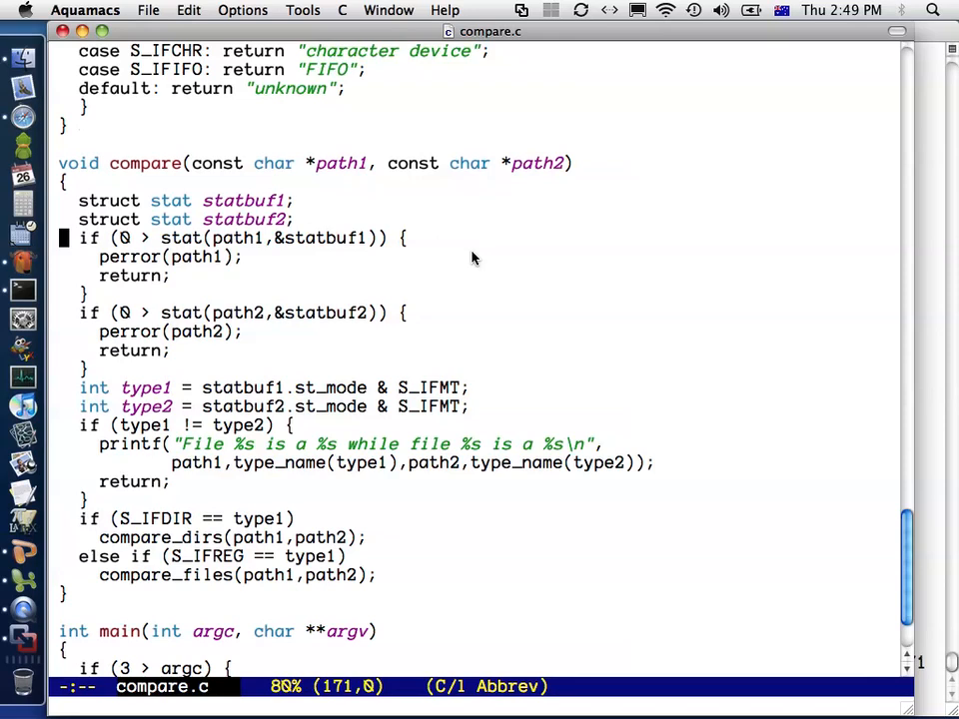
{"action": "mouse_move", "coordinate": [574, 292]}
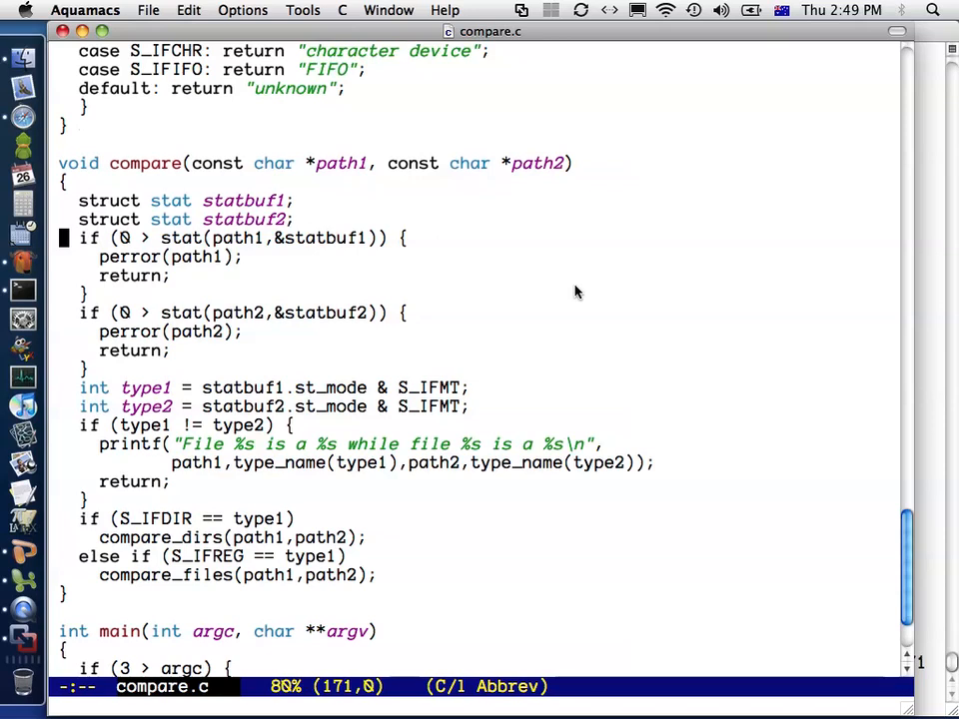
{"action": "key", "text": "down"}
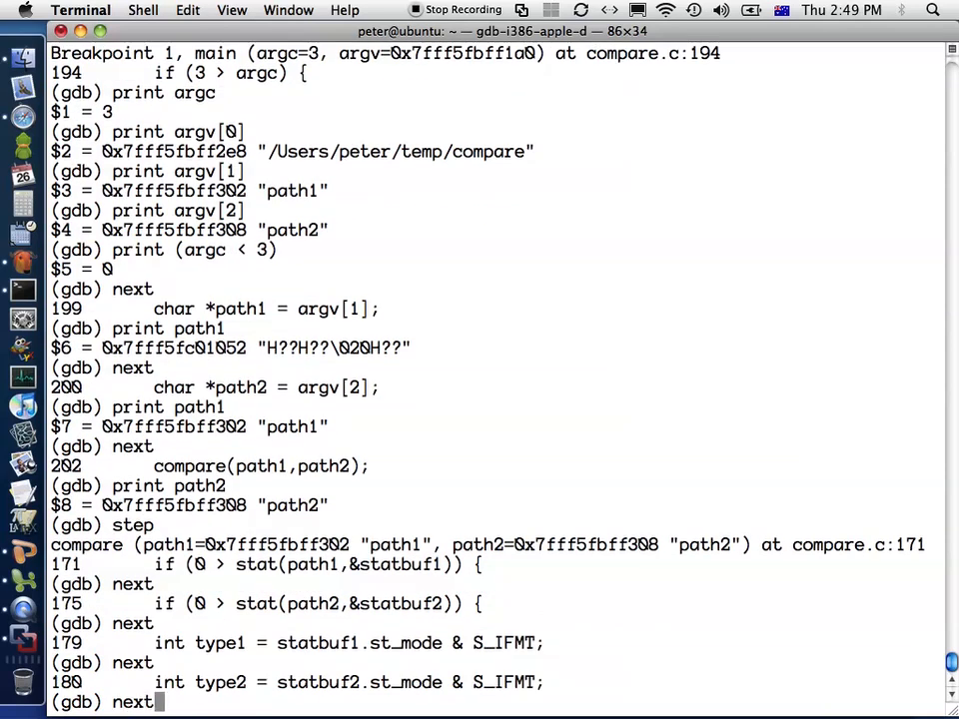
- Step past the type and directory checks on lines 181 and 186 into compare_dirs
{"action": "key", "text": "Return"}
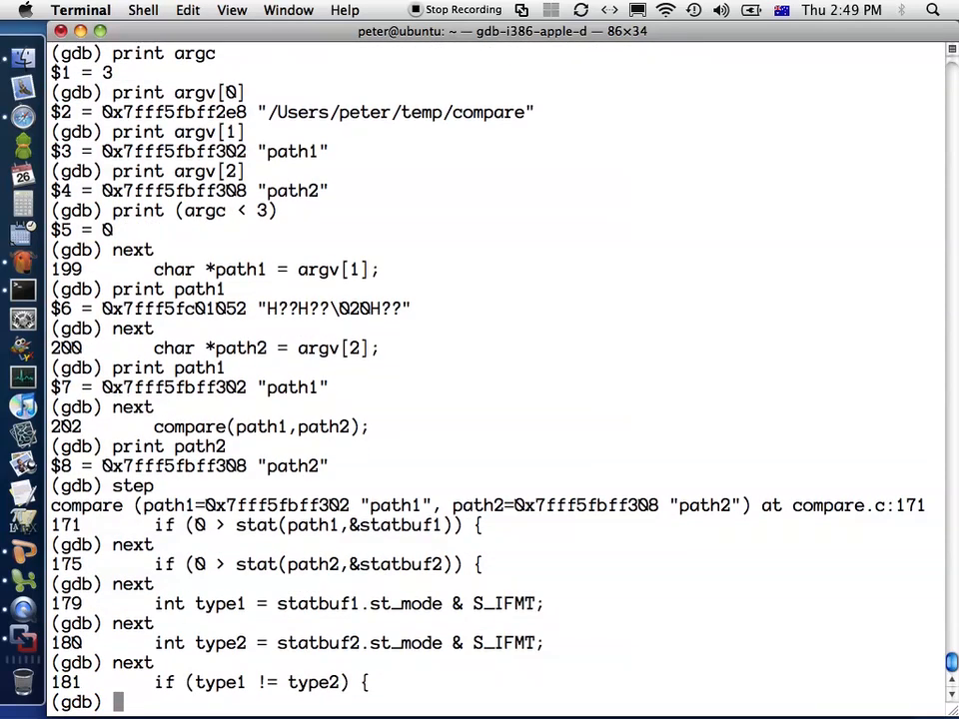
{"action": "type", "text": "n"}
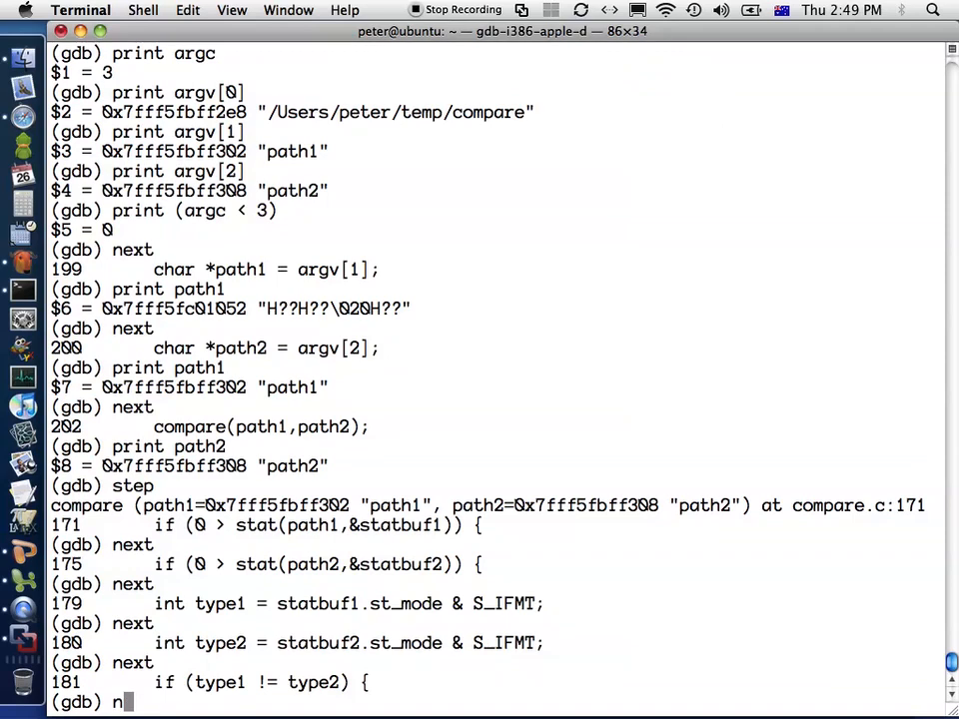
{"action": "key", "text": "Return"}
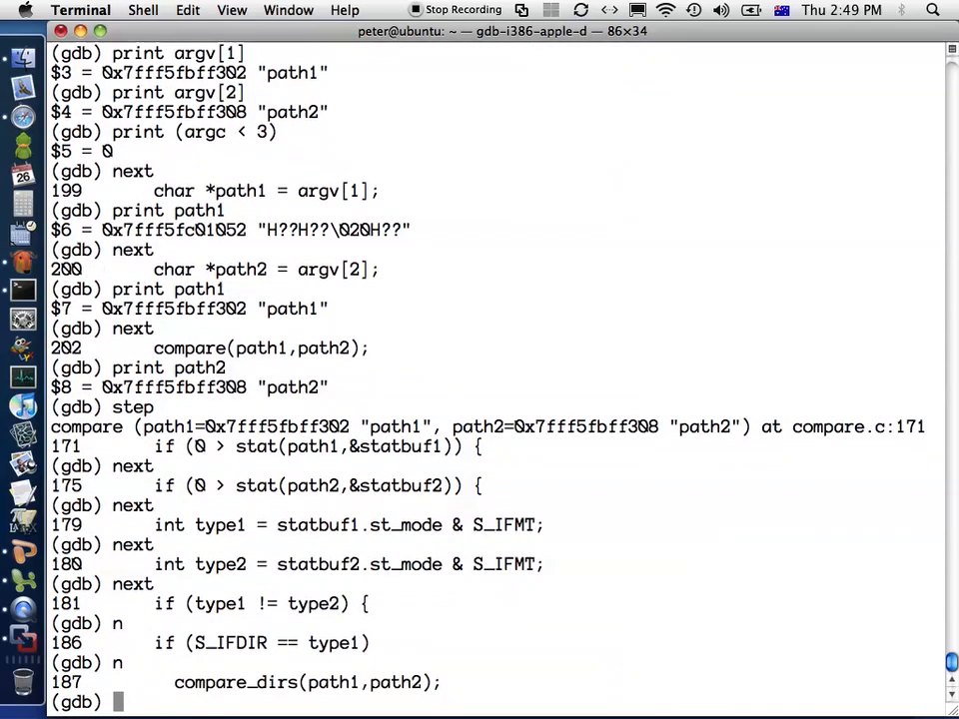
{"action": "type", "text": "s"}
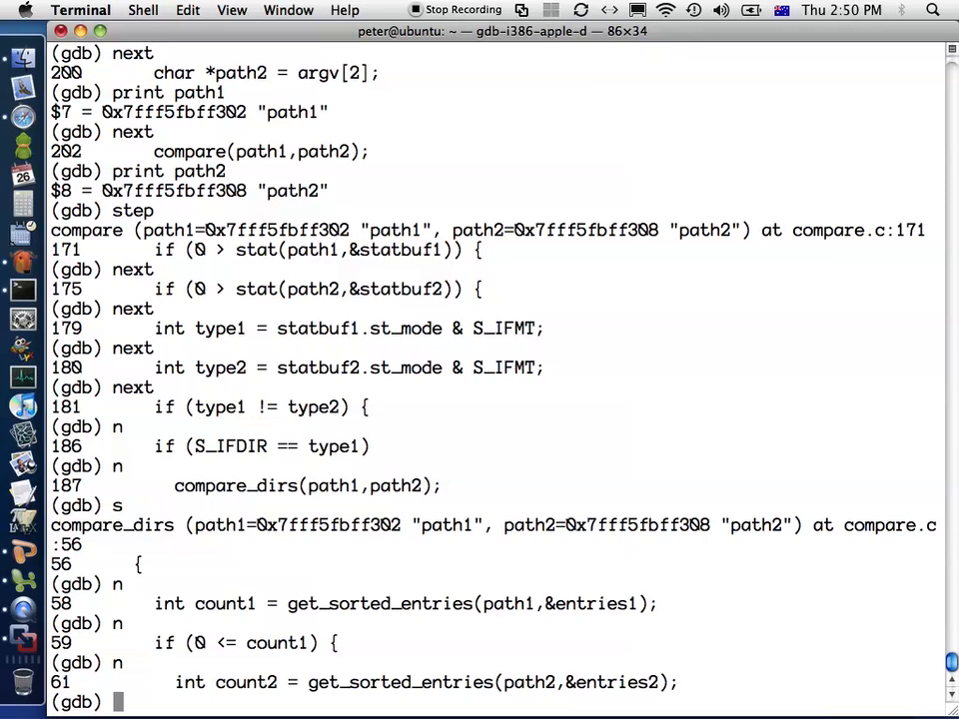
{"action": "type", "text": "print count1"}
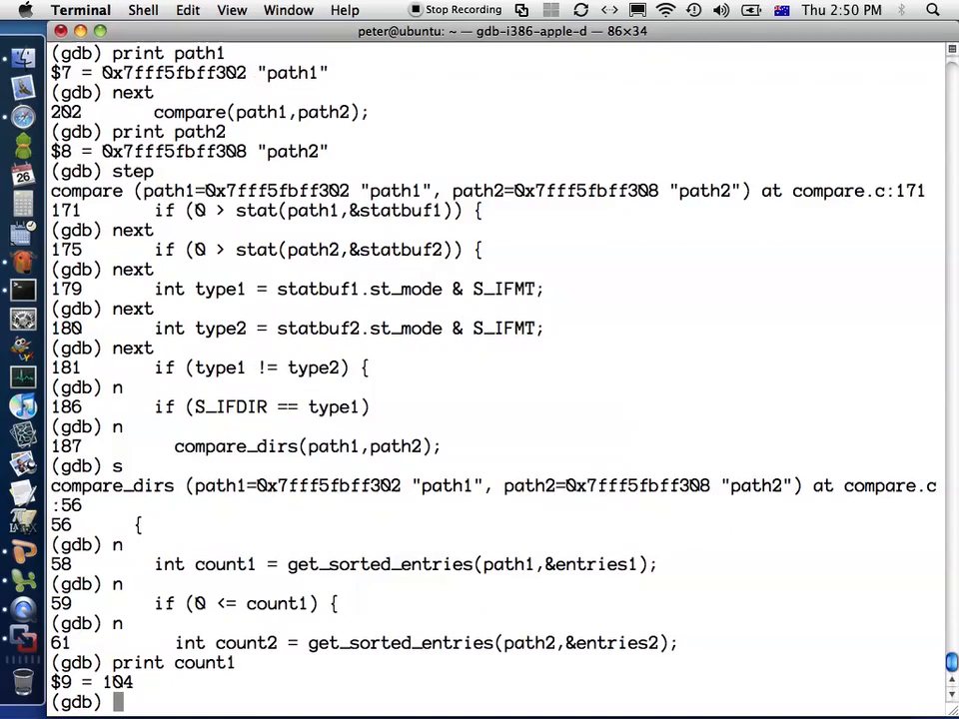
- Reprint count1 as 104, quit GDB confirming with y, and split compare.c's view
{"action": "type", "text": "p"}
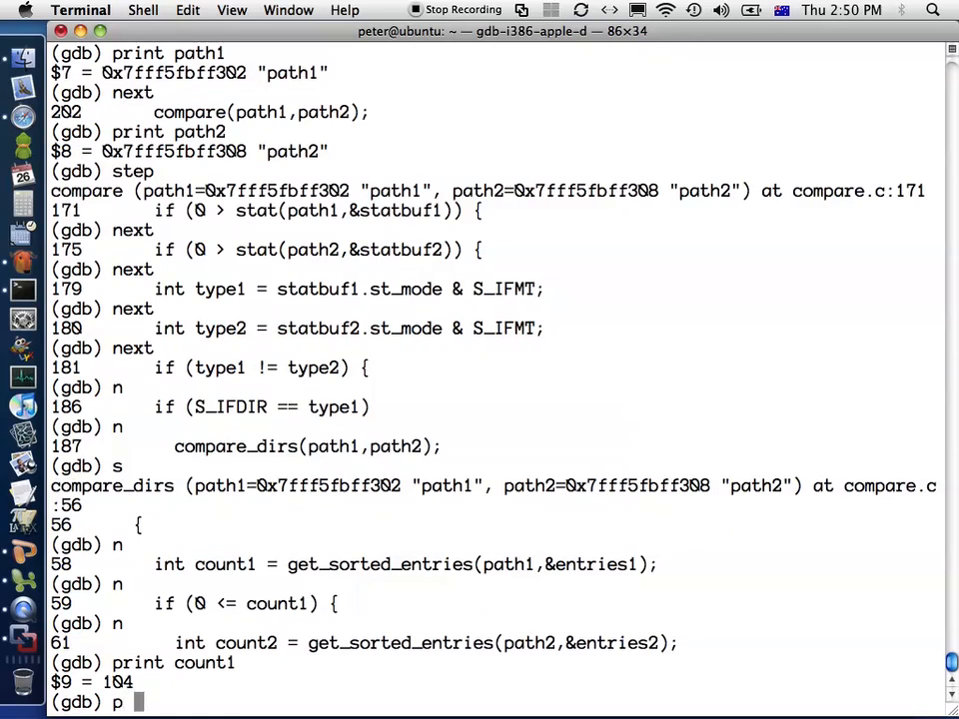
{"action": "type", "text": "count1"}
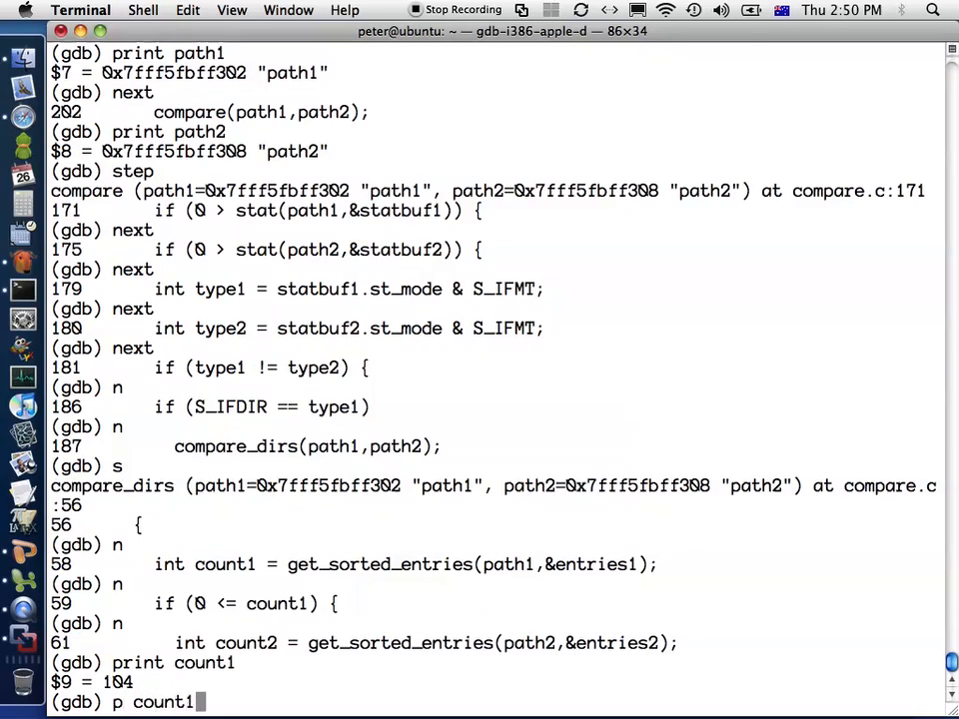
{"action": "key", "text": "Return"}
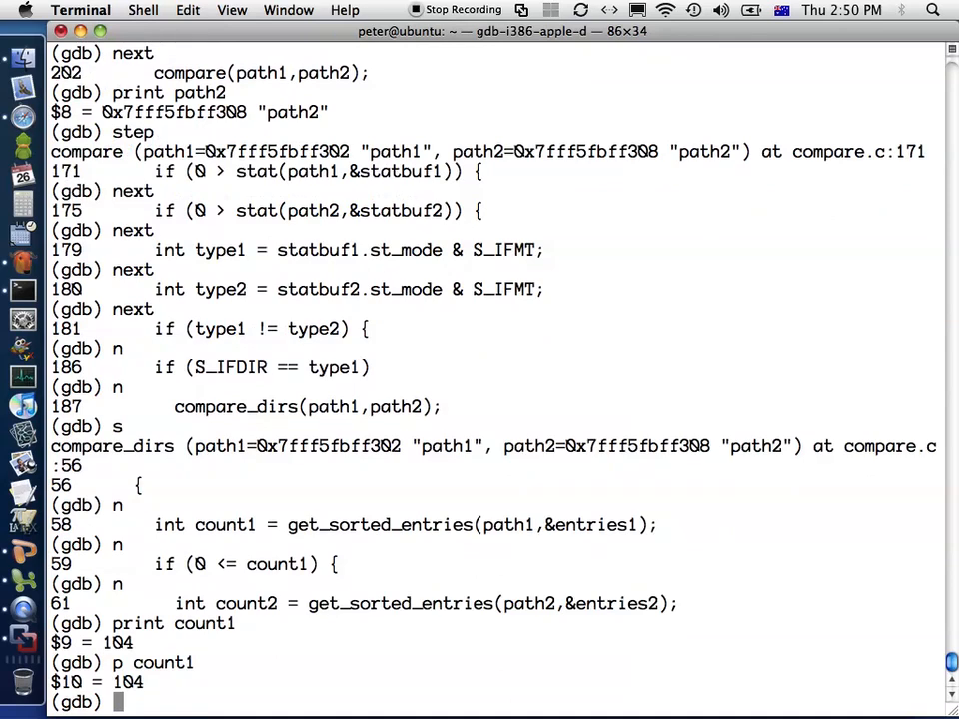
{"action": "type", "text": "quit"}
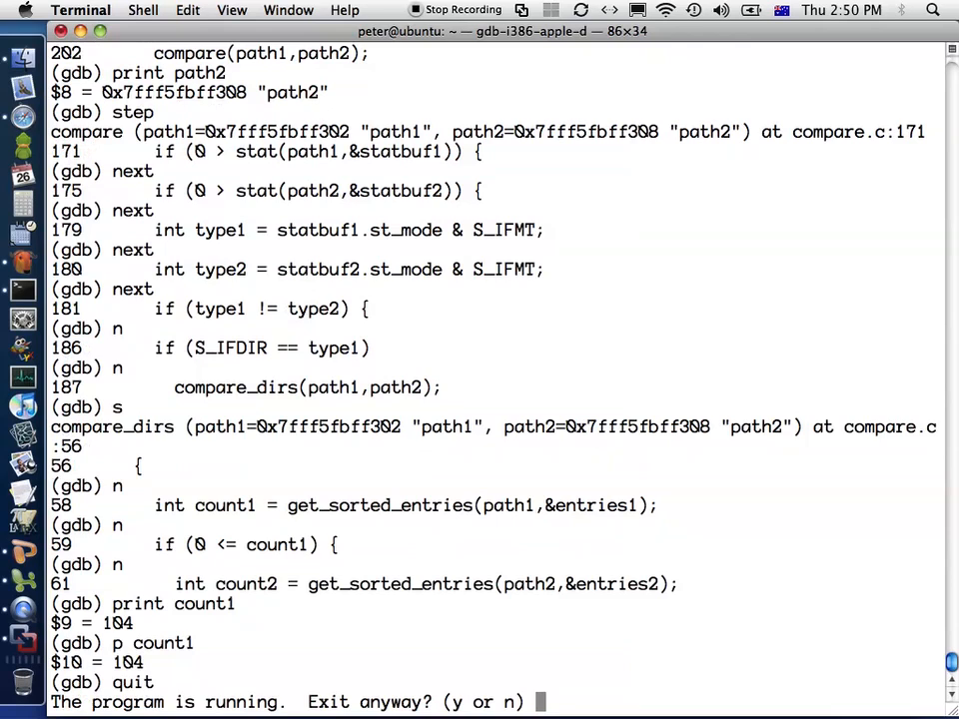
{"action": "type", "text": "y"}
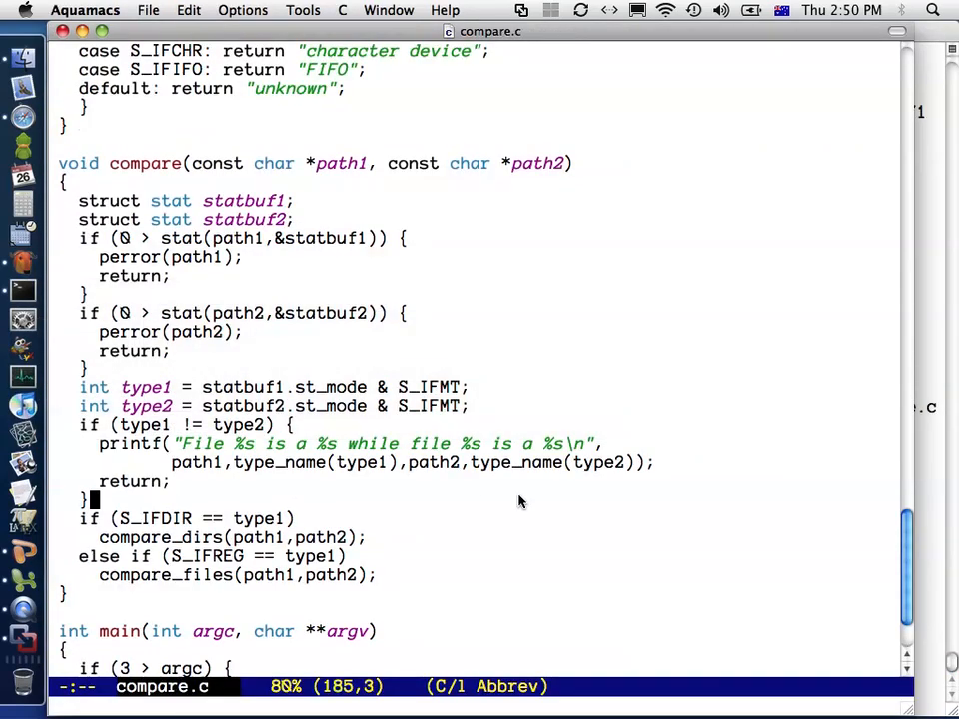
{"action": "key", "text": "C-x 2"}
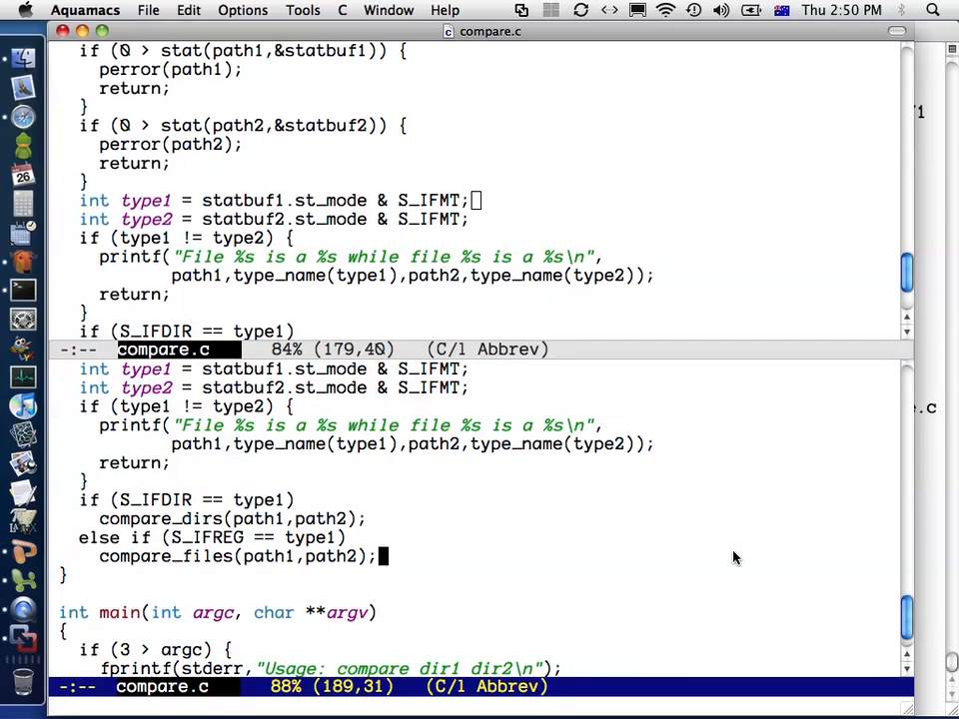
- Collapse Aquamacs to a single compare.c view, then split it into two again
{"action": "key", "text": "C-x 1"}
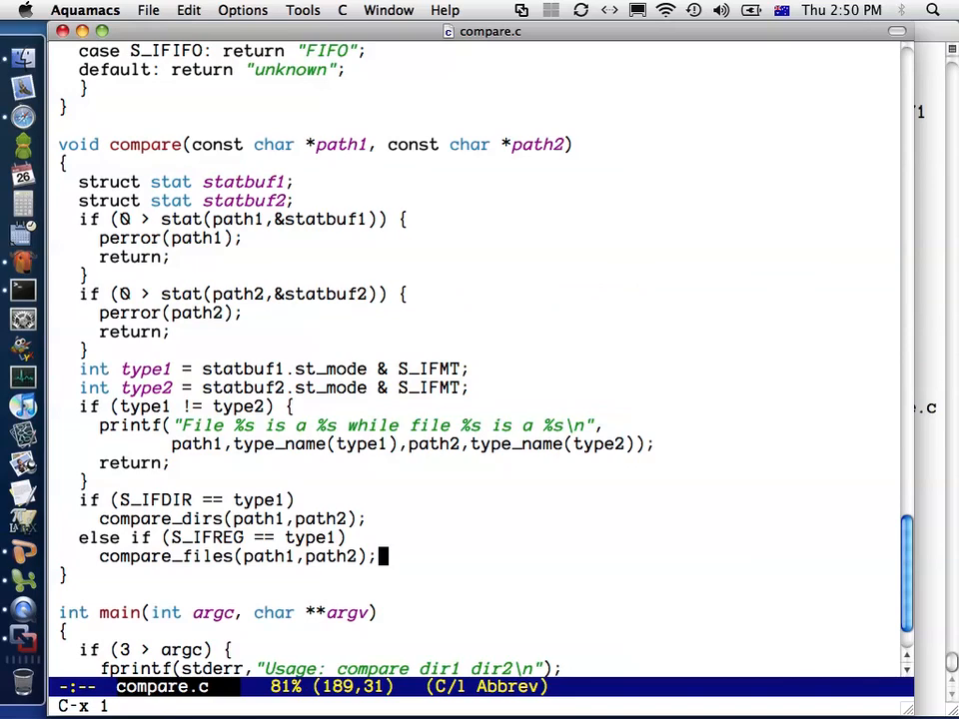
{"action": "key", "text": "C-x 2"}
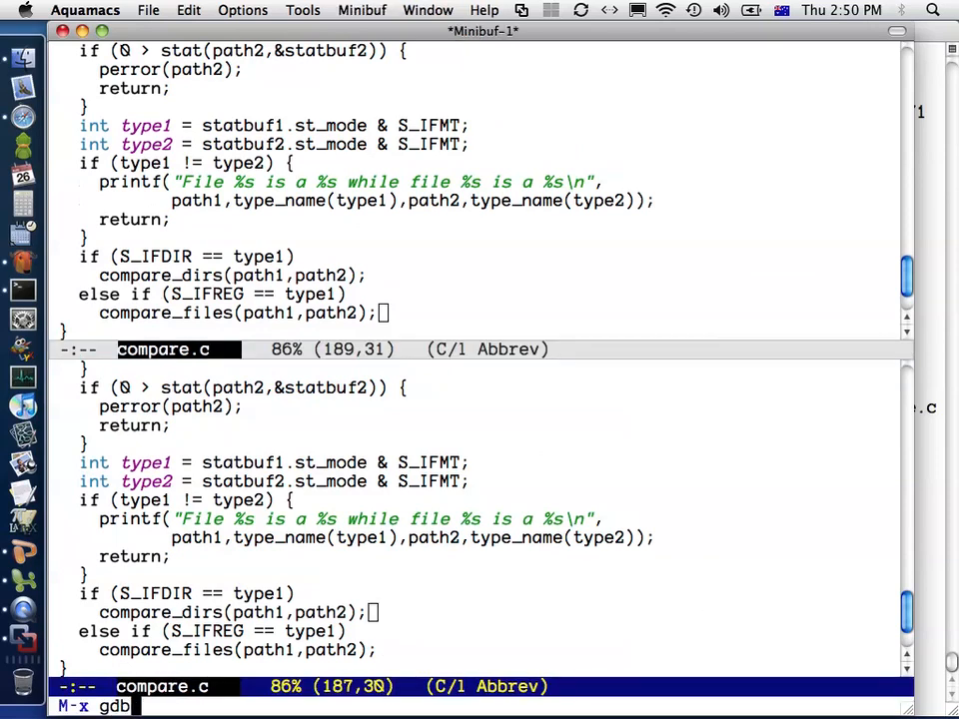
- Start GDB inside Aquamacs and load the compare executable's symbols with 'file compare'
{"action": "key", "text": "Return"}
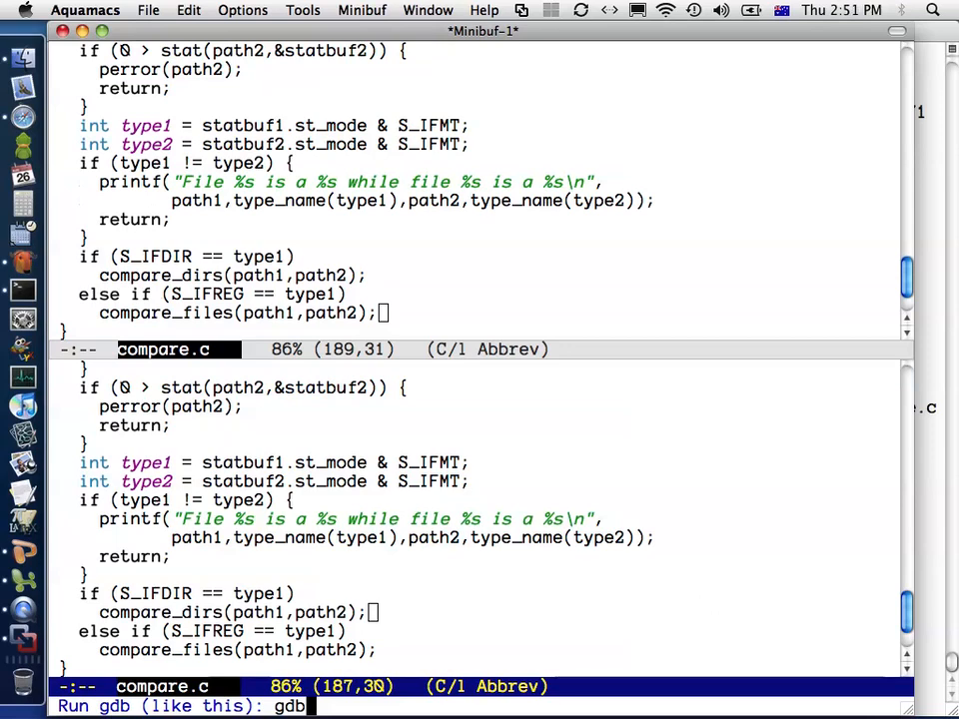
{"action": "key", "text": "Return"}
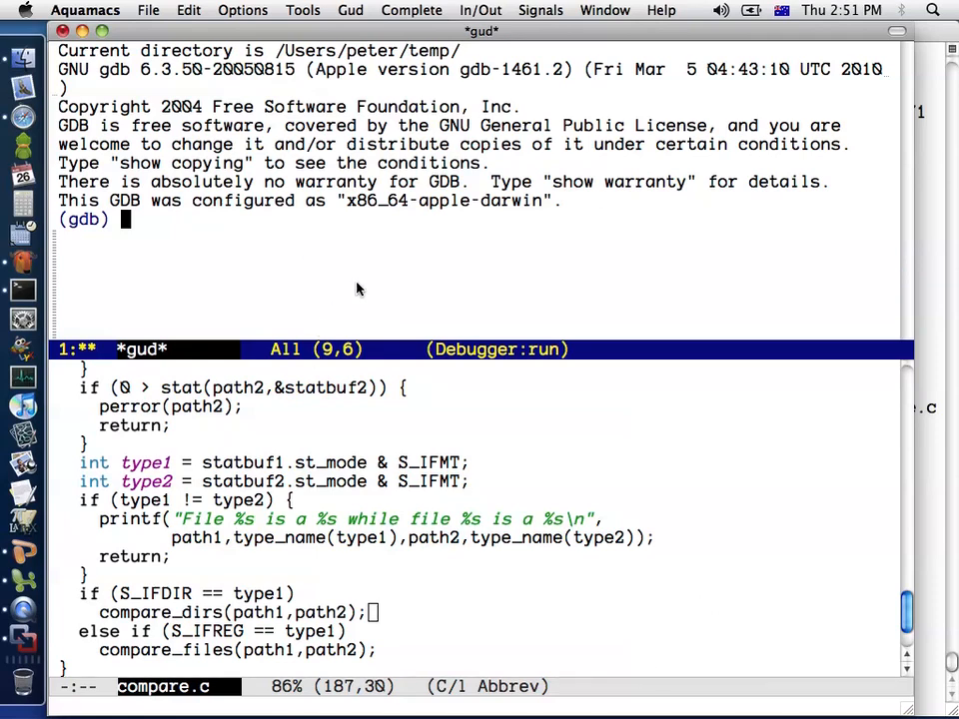
{"action": "mouse_move", "coordinate": [601, 233]}
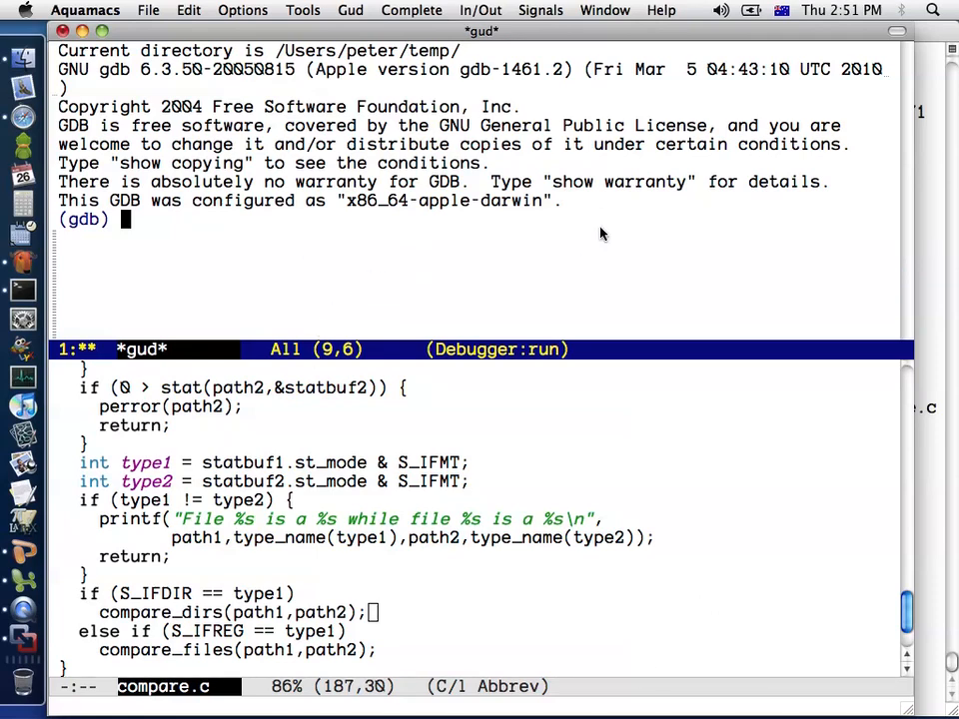
{"action": "mouse_move", "coordinate": [606, 225]}
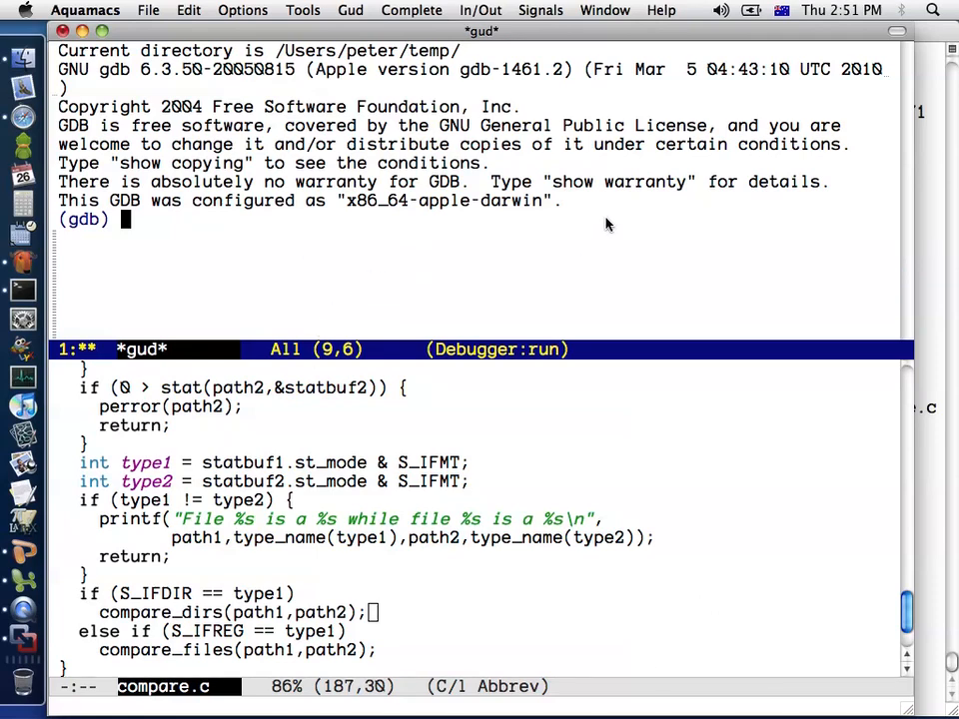
{"action": "mouse_move", "coordinate": [671, 200]}
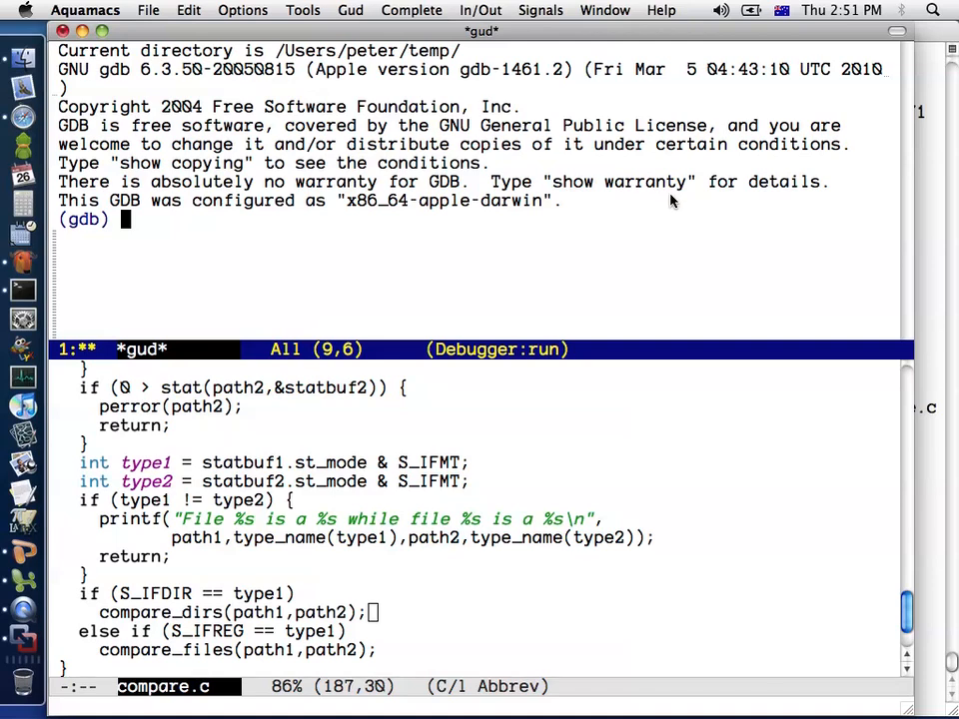
{"action": "mouse_move", "coordinate": [816, 177]}
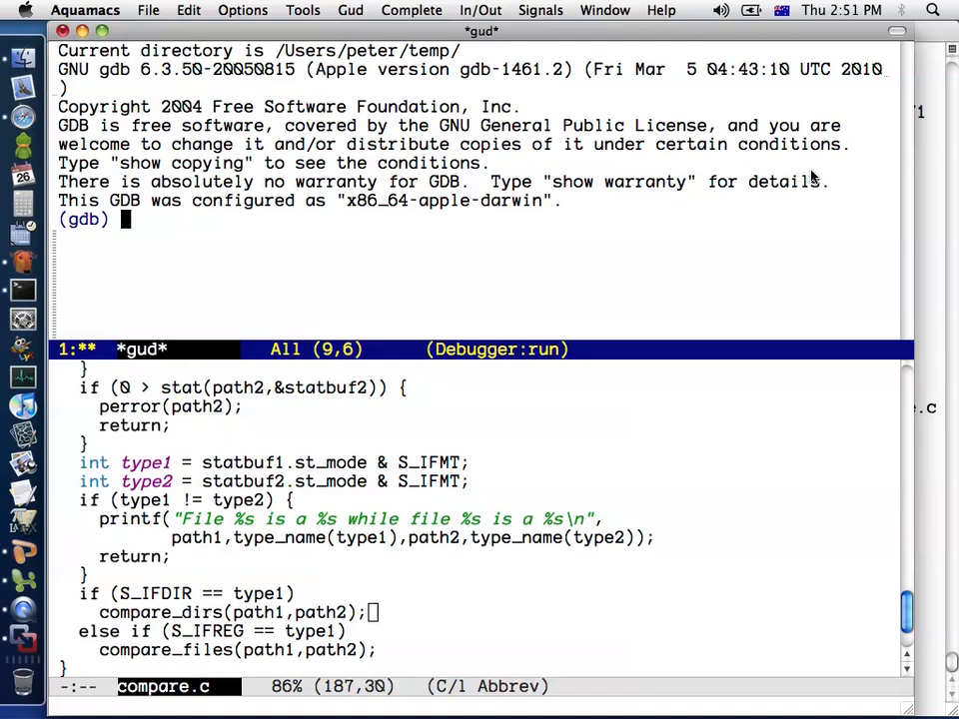
{"action": "mouse_move", "coordinate": [767, 210]}
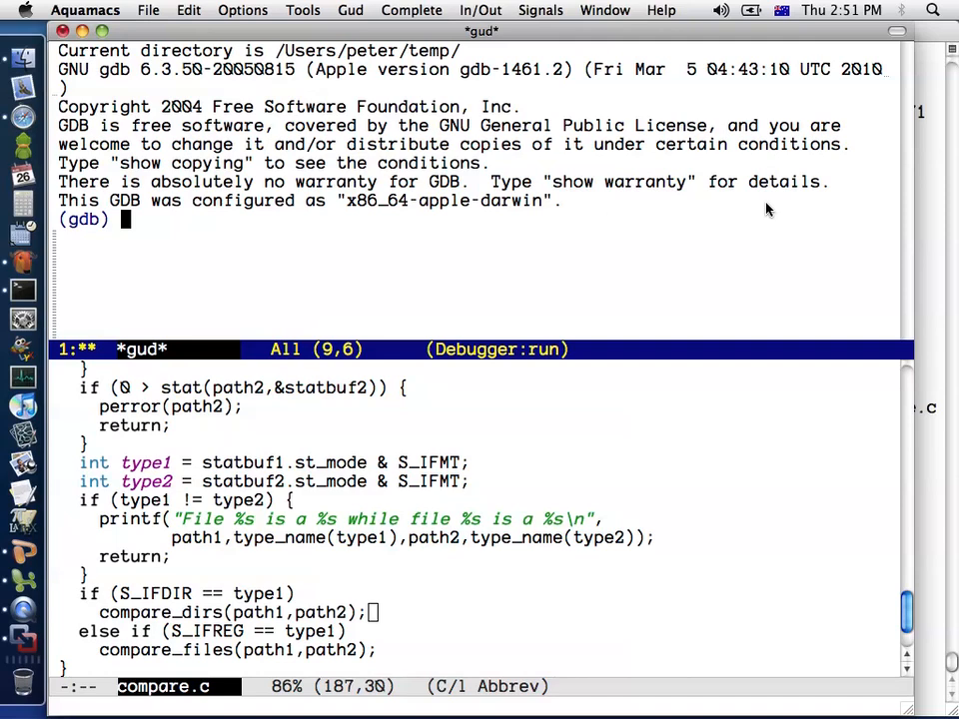
{"action": "type", "text": "file compa"}
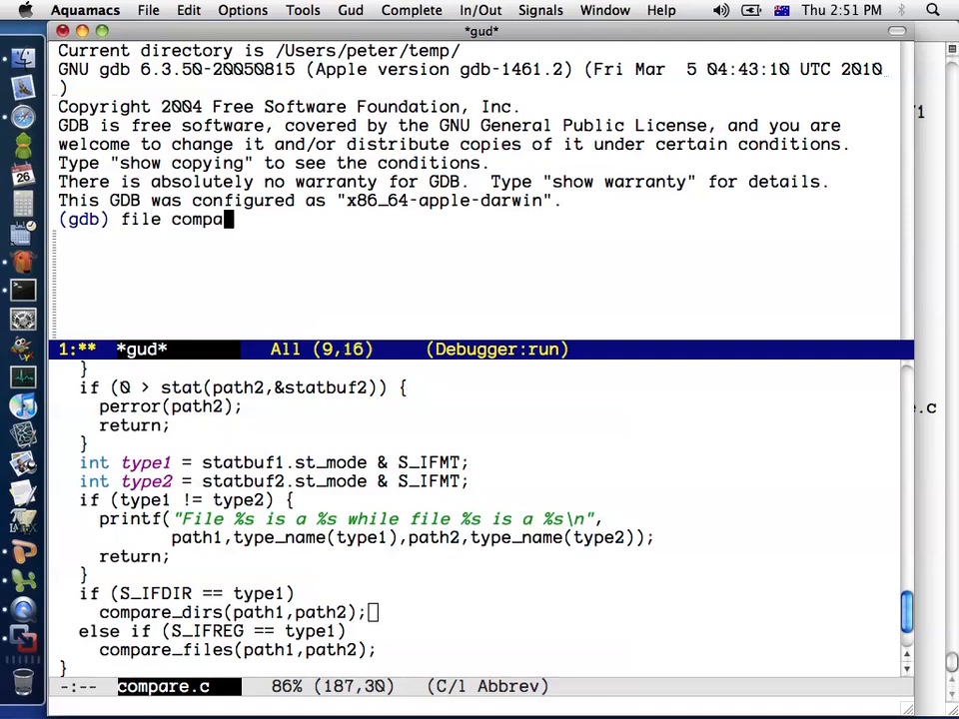
{"action": "key", "text": "Return"}
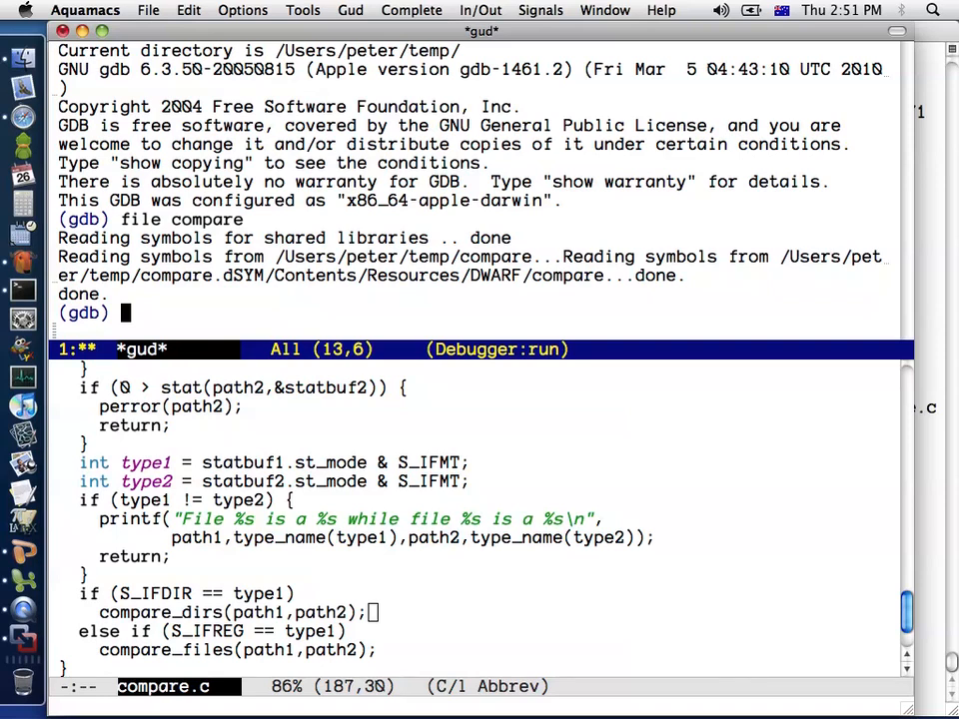
- Set a breakpoint on main with 'break main'
{"action": "type", "text": "bre"}
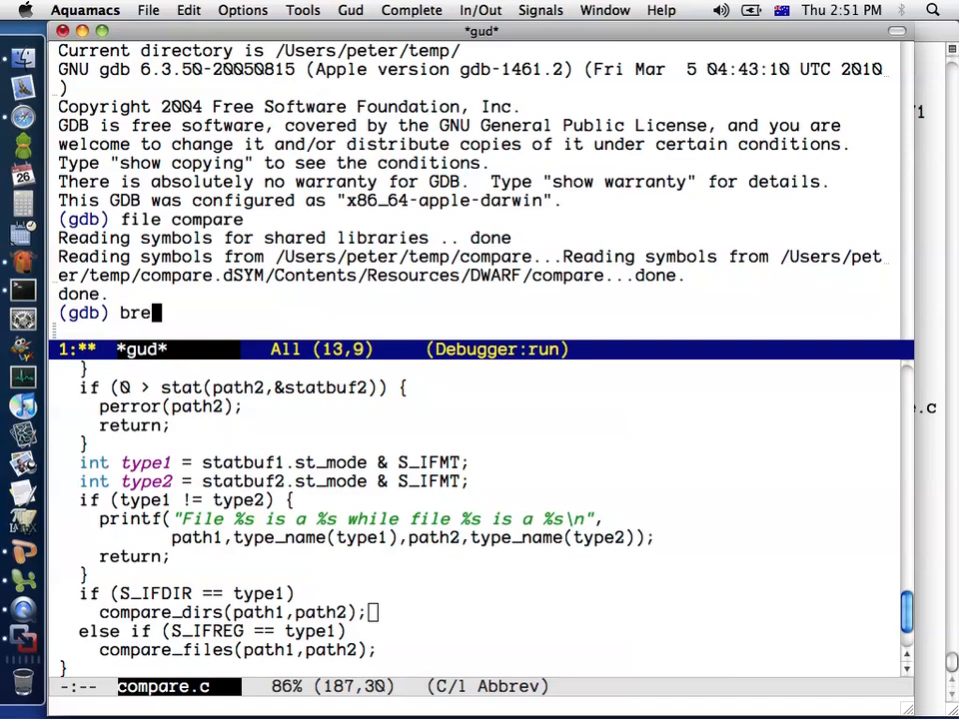
{"action": "type", "text": "ak main"}
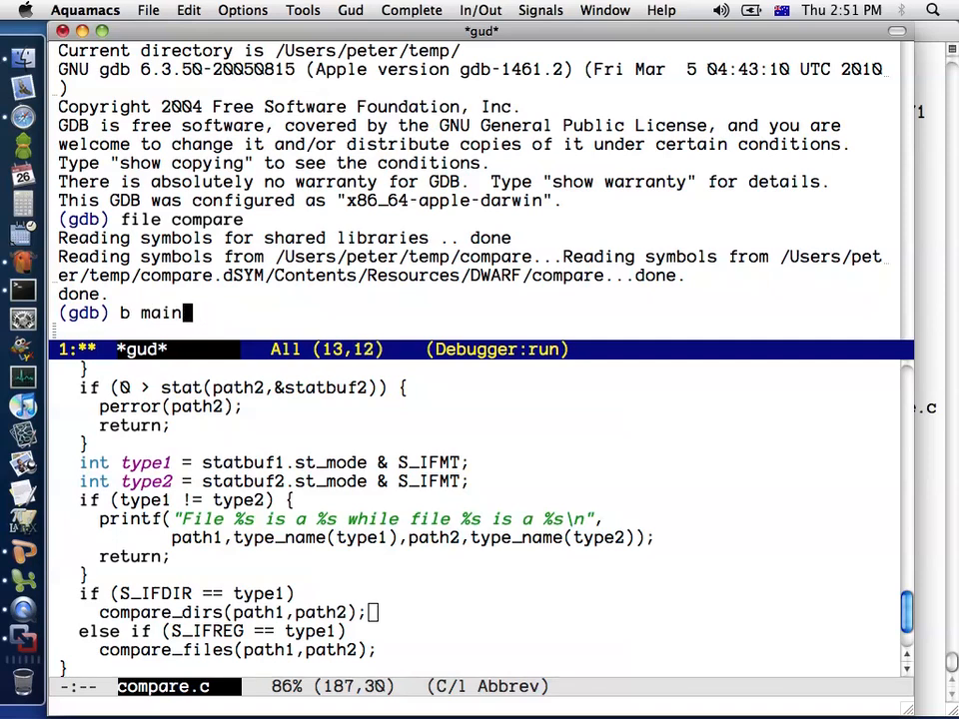
{"action": "key", "text": "Return"}
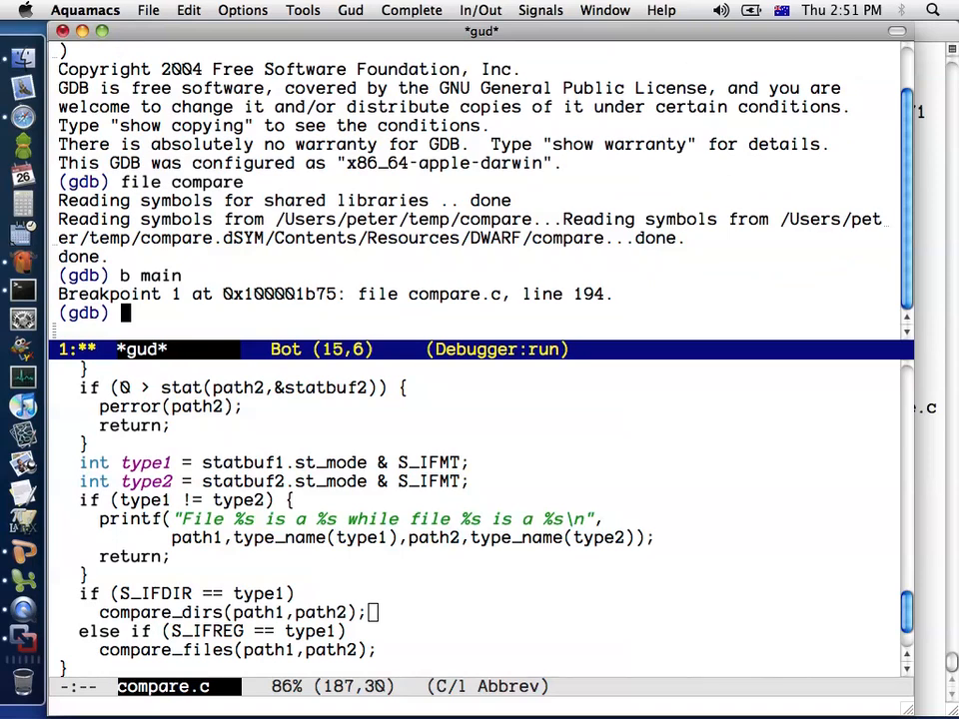
- Run compare with path1 and path2 until it stops at line 194
{"action": "type", "text": "r path1 path2"}
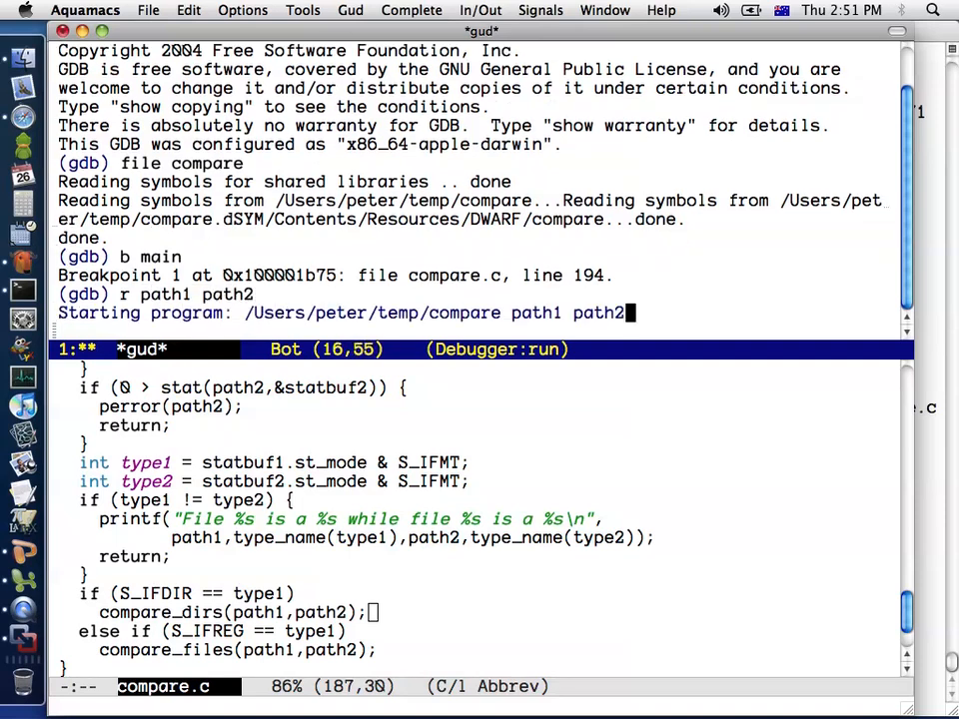
{"action": "key", "text": "Return"}
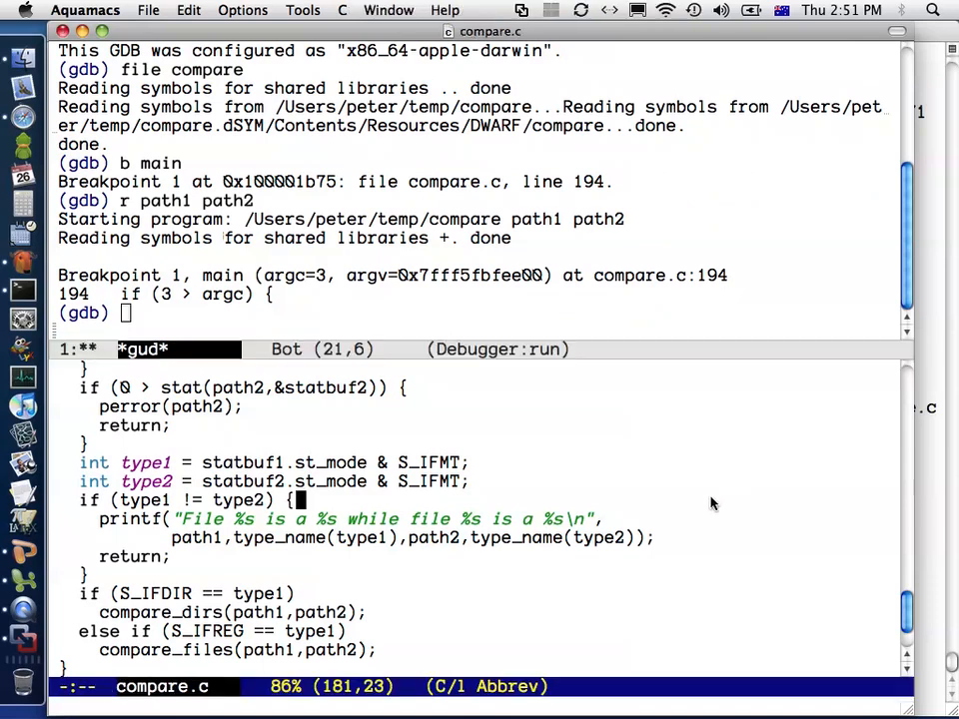
{"action": "scroll", "scroll_direction": "down", "scroll_amount": 3}
{"action": "type", "text": "n"}
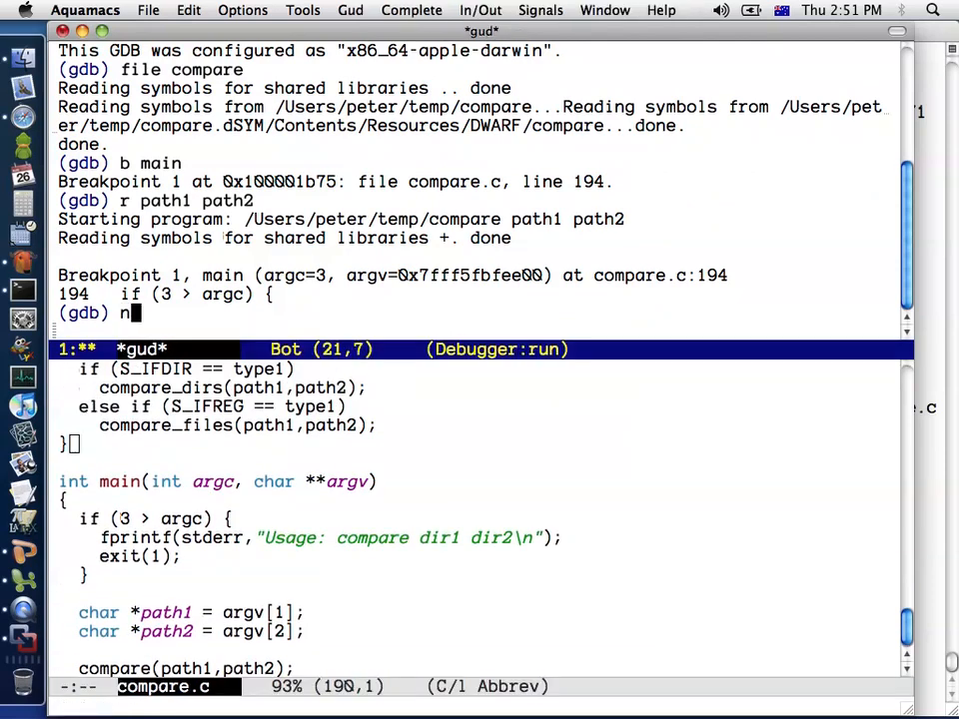
- Step to line 199, then quit GDB and confirm with 'y'
{"action": "key", "text": "Return"}
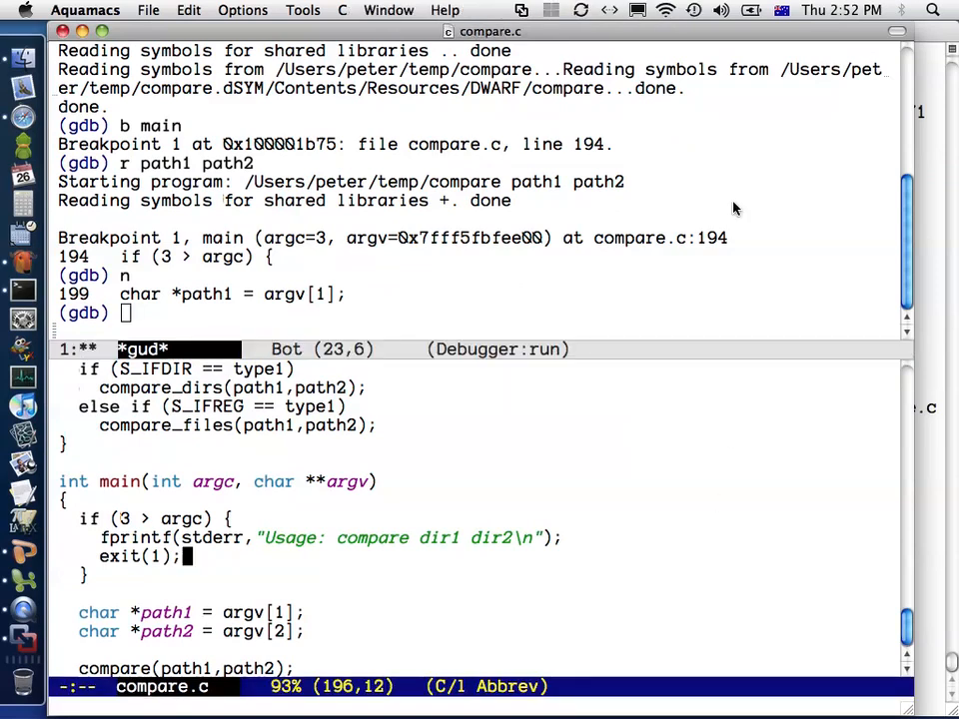
{"action": "type", "text": "qui"}
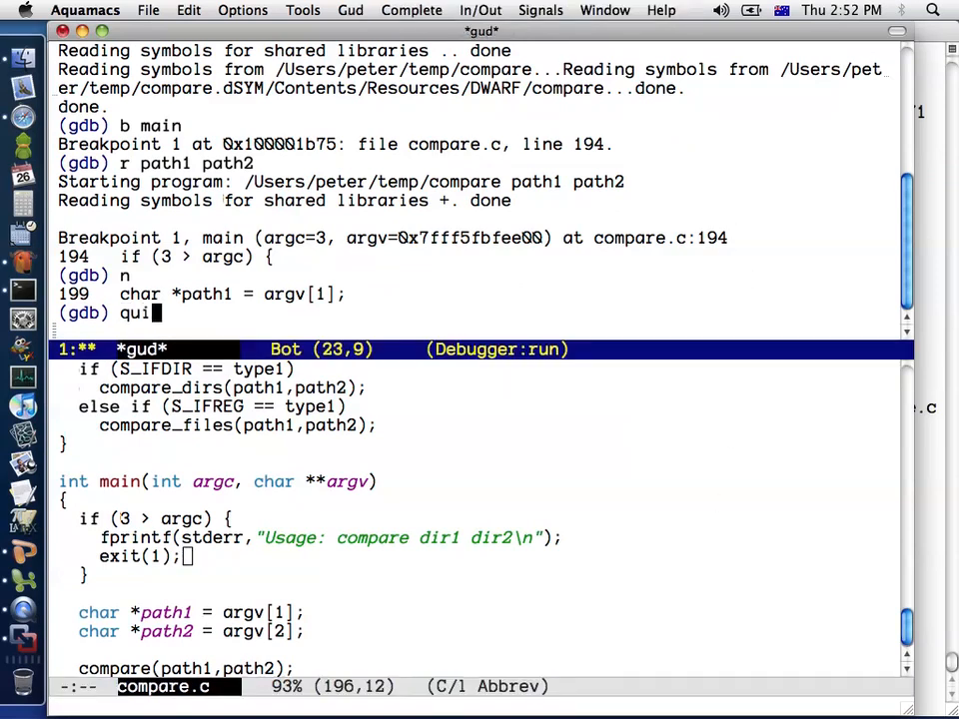
{"action": "key", "text": "Return"}
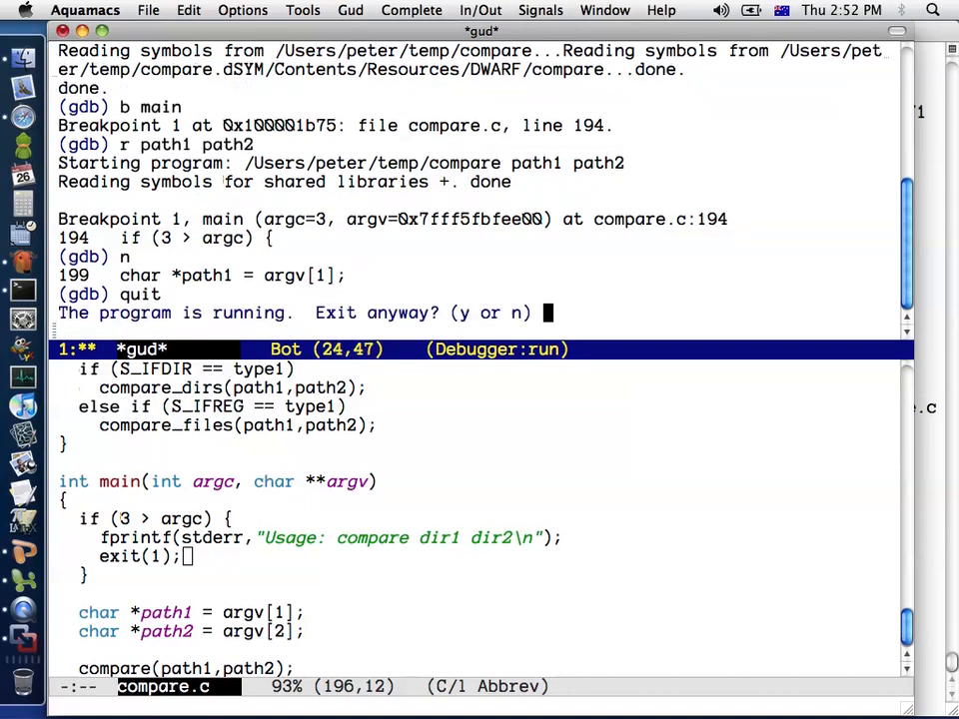
{"action": "type", "text": "y"}
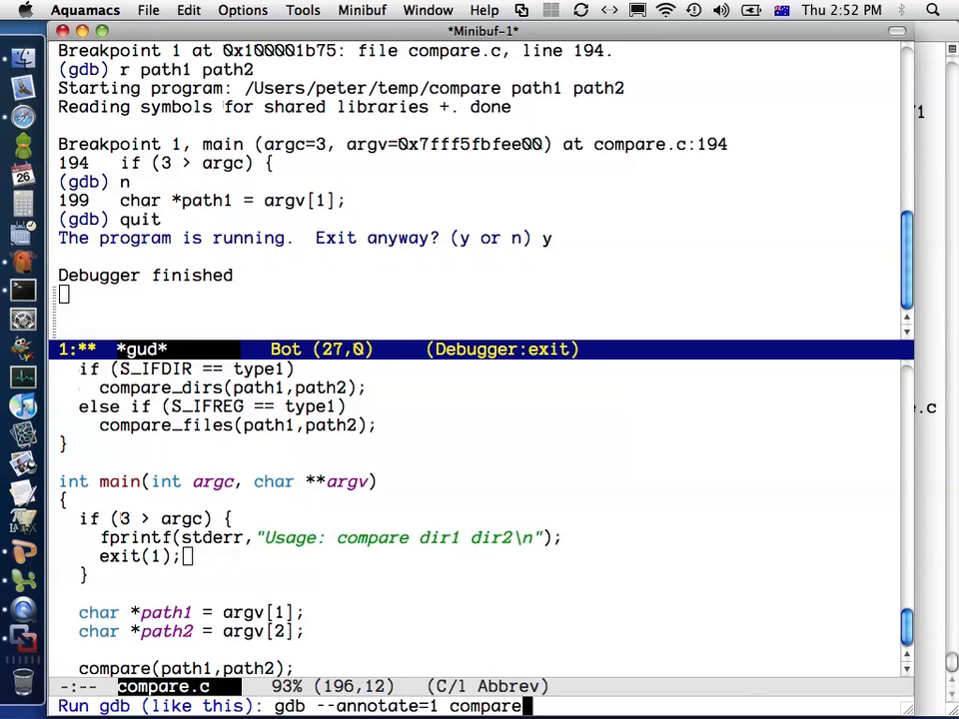
- Launch annotated GDB, reload compare's symbols, and run with path1 and path2
{"action": "key", "text": "Return"}
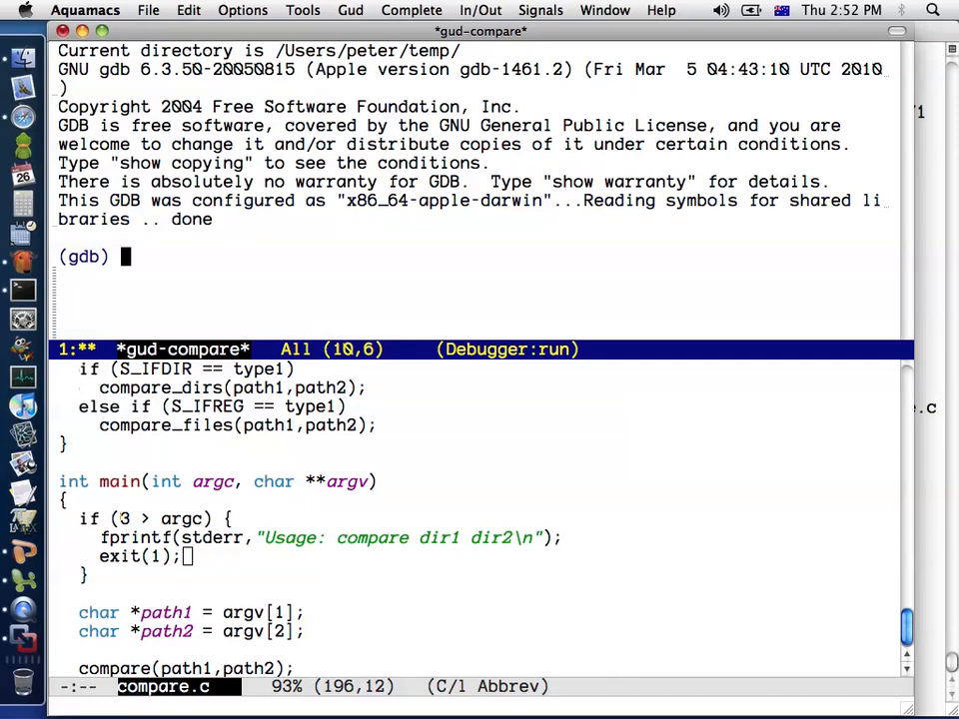
{"action": "type", "text": "file compare"}
{"action": "type", "text": "y"}
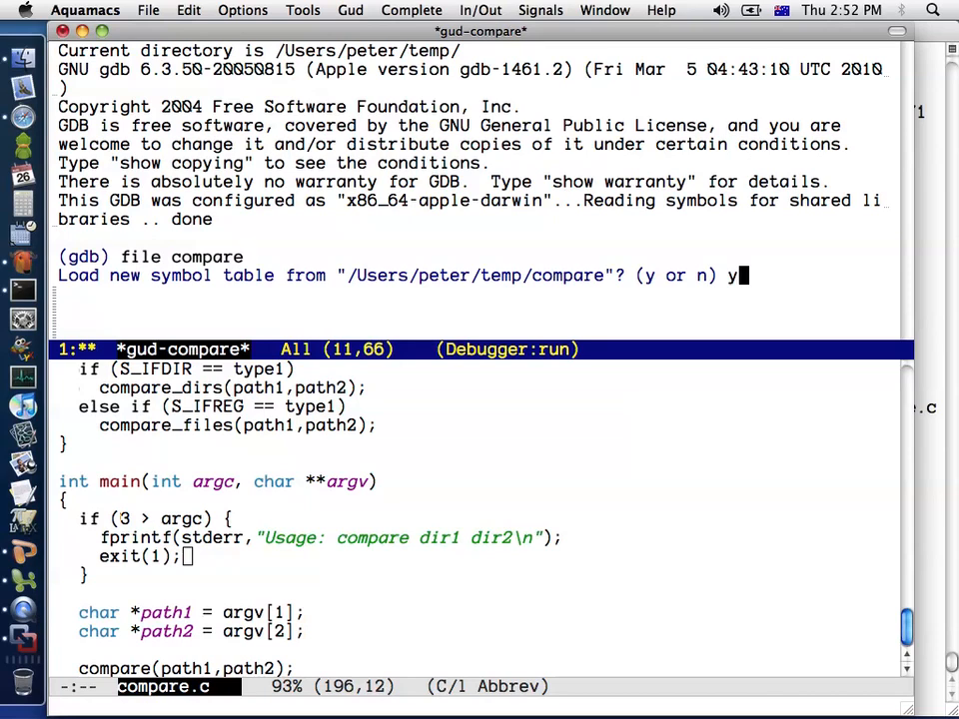
{"action": "key", "text": "Return"}
{"action": "type", "text": "b main"}
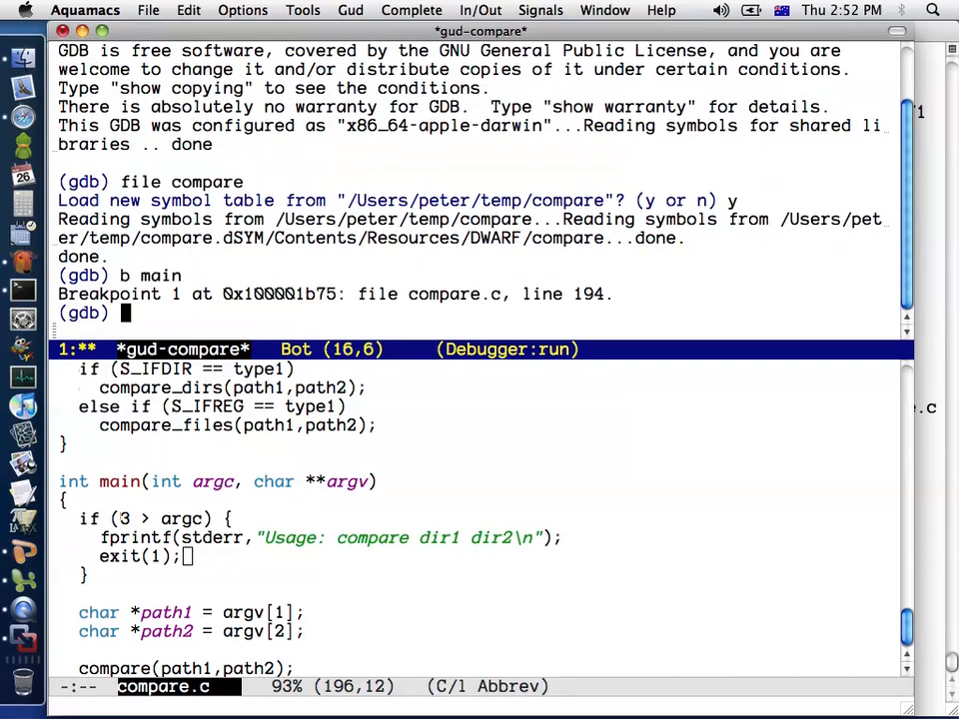
{"action": "type", "text": "r path1 p"}
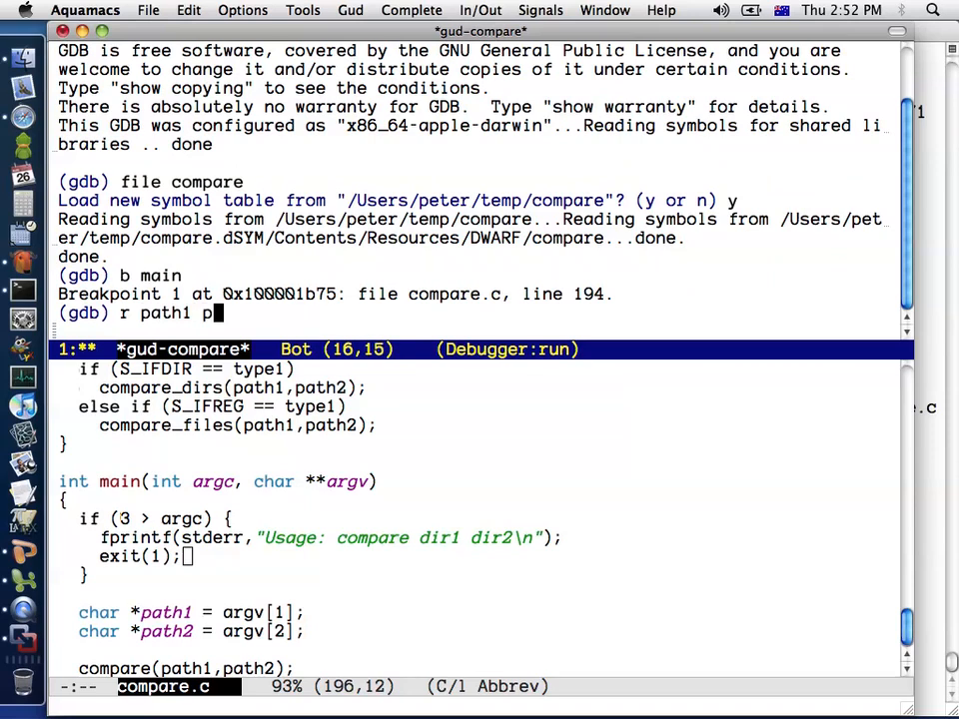
{"action": "key", "text": "Return"}
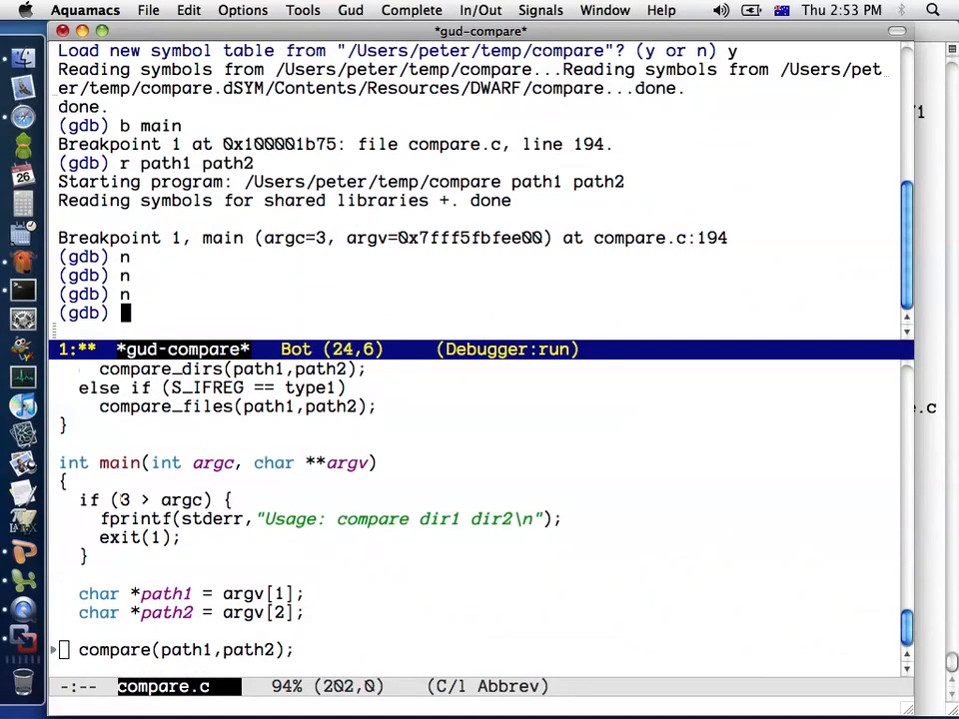
- Step into compare at line 171, type 'q', and switch to the compare.c source view
{"action": "type", "text": "s"}
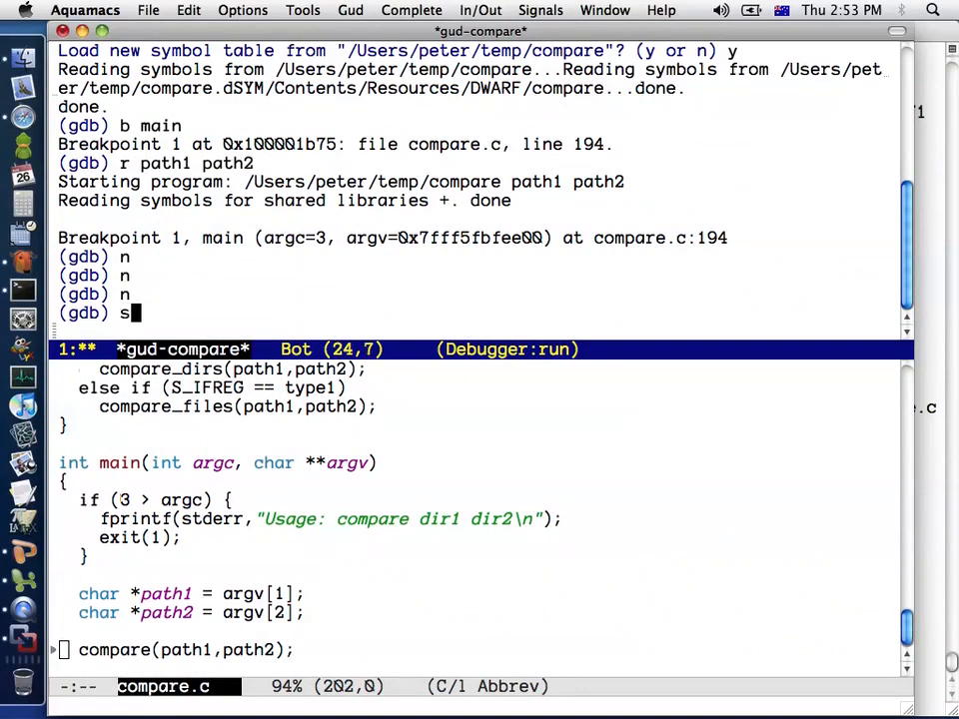
{"action": "key", "text": "Return"}
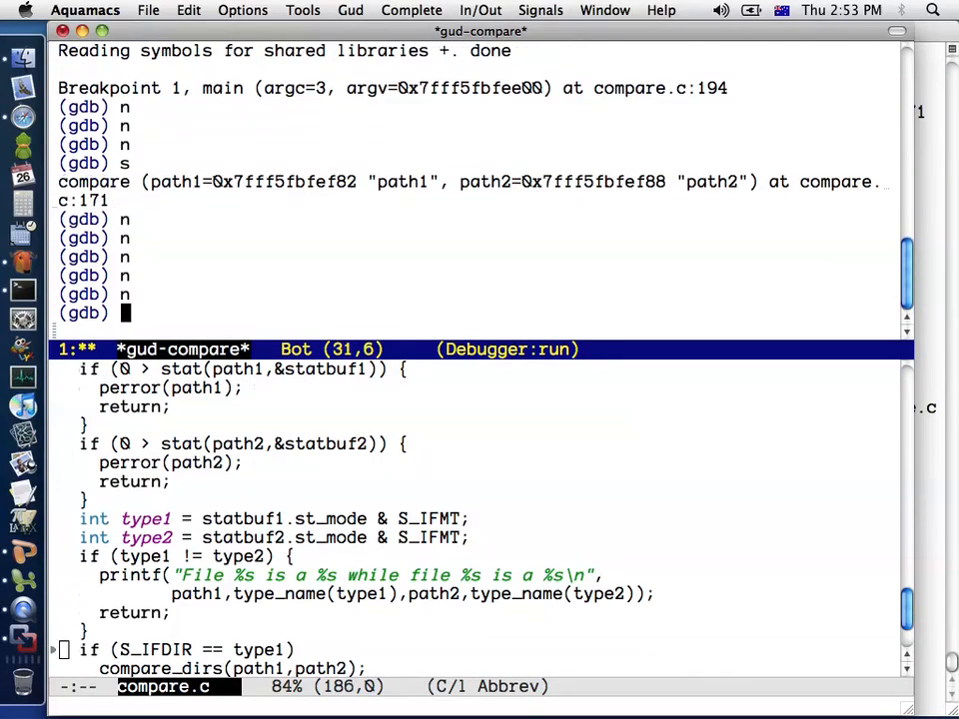
{"action": "mouse_move", "coordinate": [537, 471]}
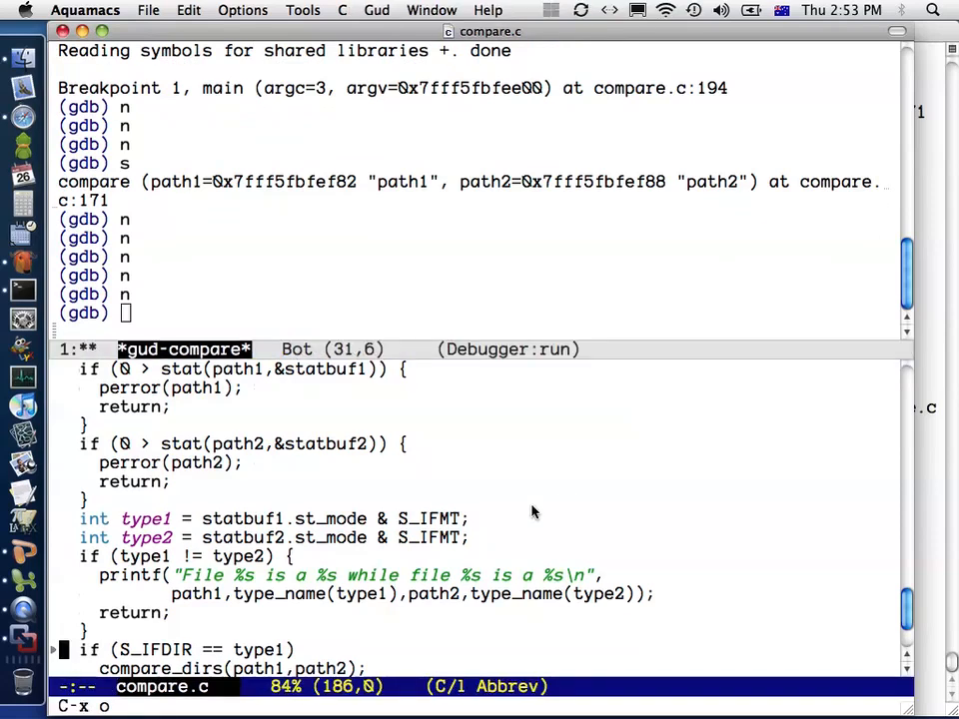
{"action": "scroll", "scroll_direction": "down", "scroll_amount": 3}
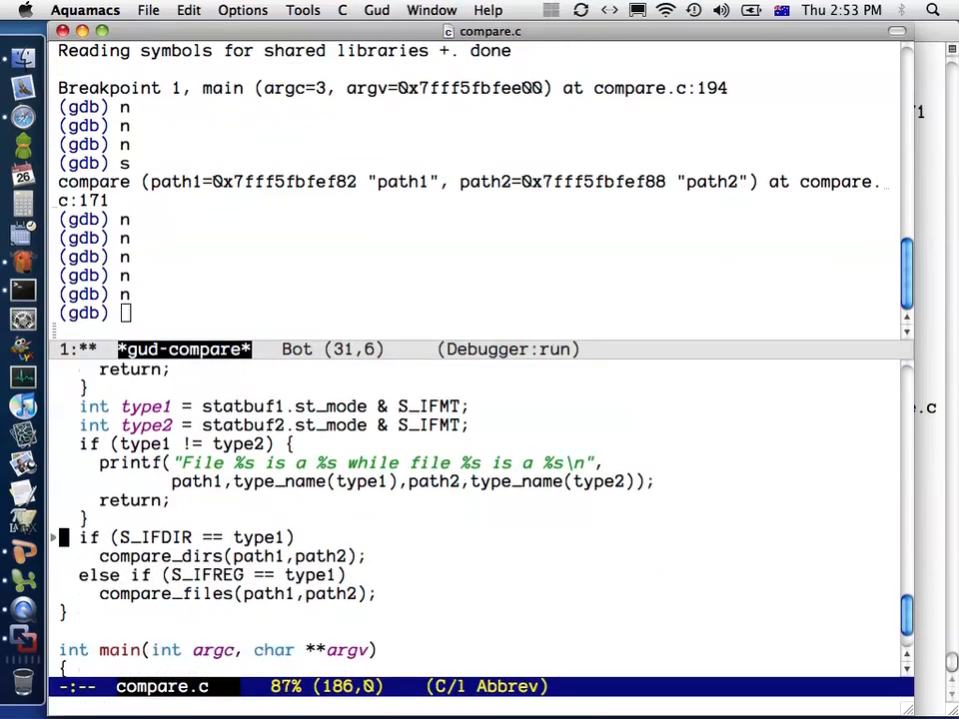
{"action": "mouse_move", "coordinate": [434, 552]}
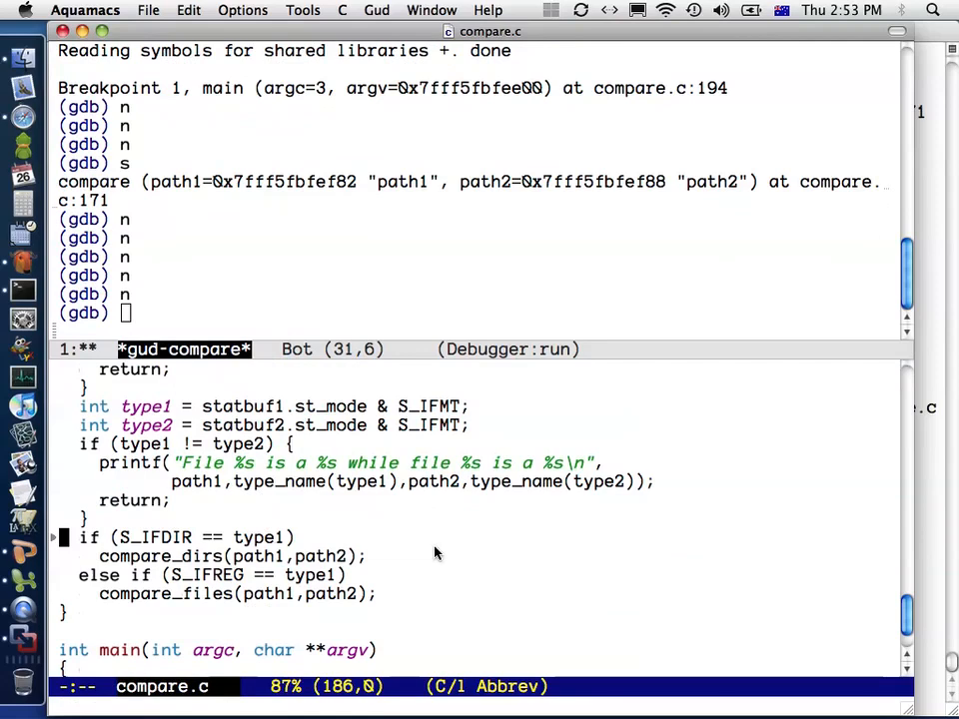
{"action": "mouse_move", "coordinate": [450, 318]}
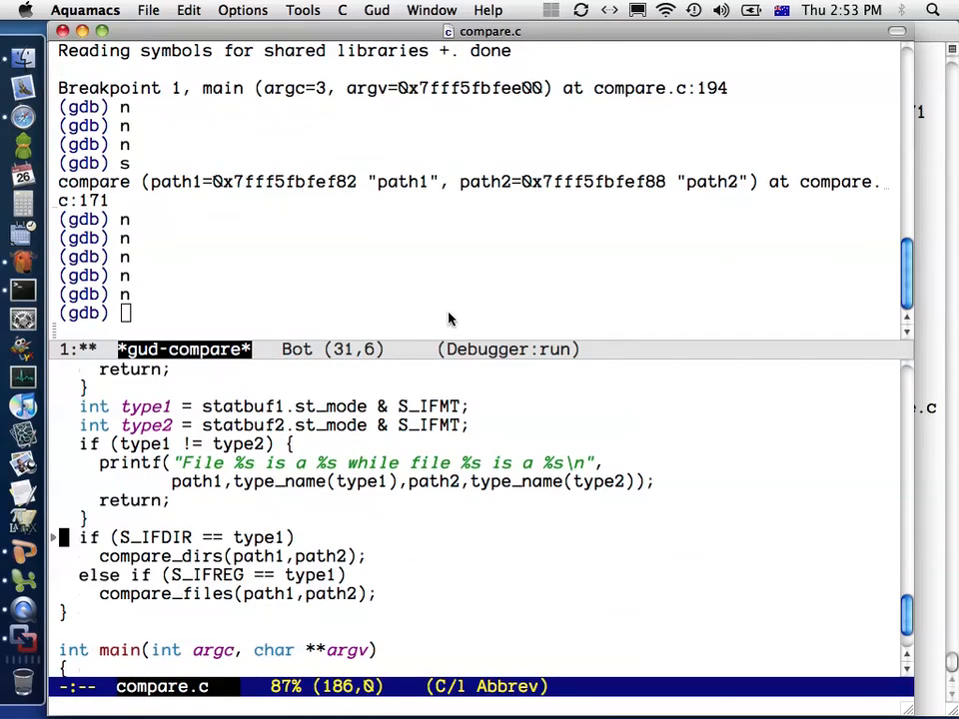
{"action": "mouse_move", "coordinate": [694, 275]}
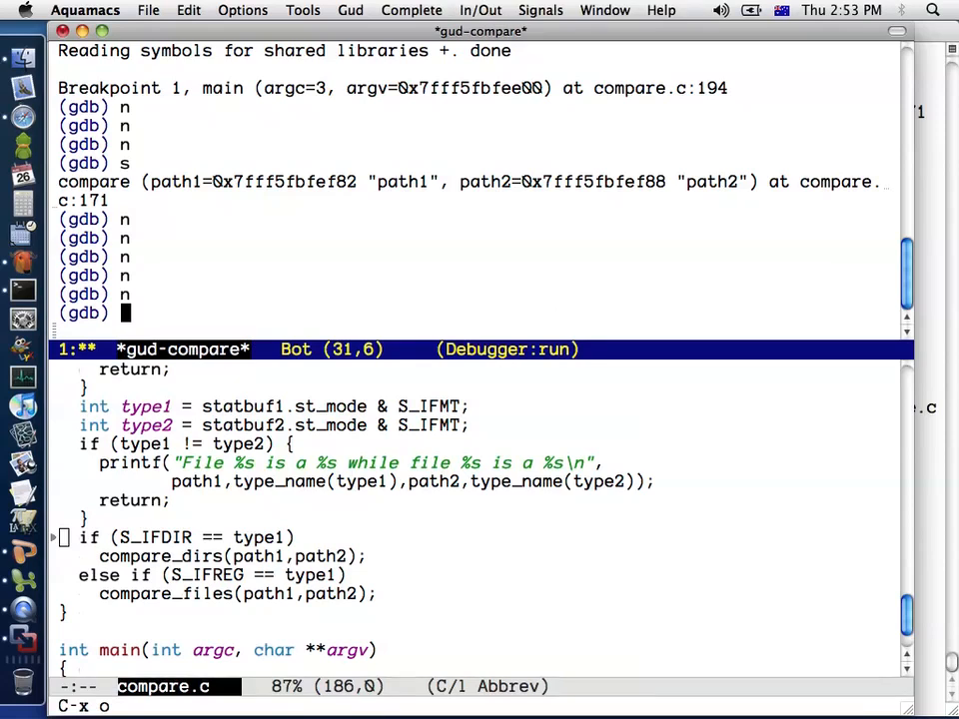
{"action": "type", "text": "q"}
{"action": "type", "text": "y"}
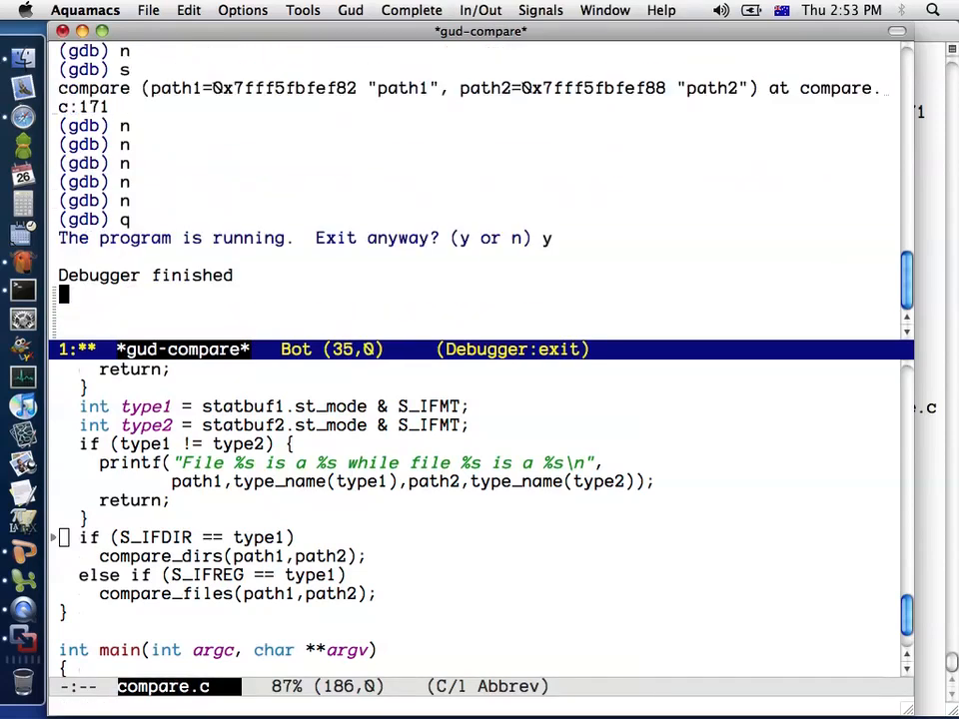
{"action": "key", "text": "C-x o"}
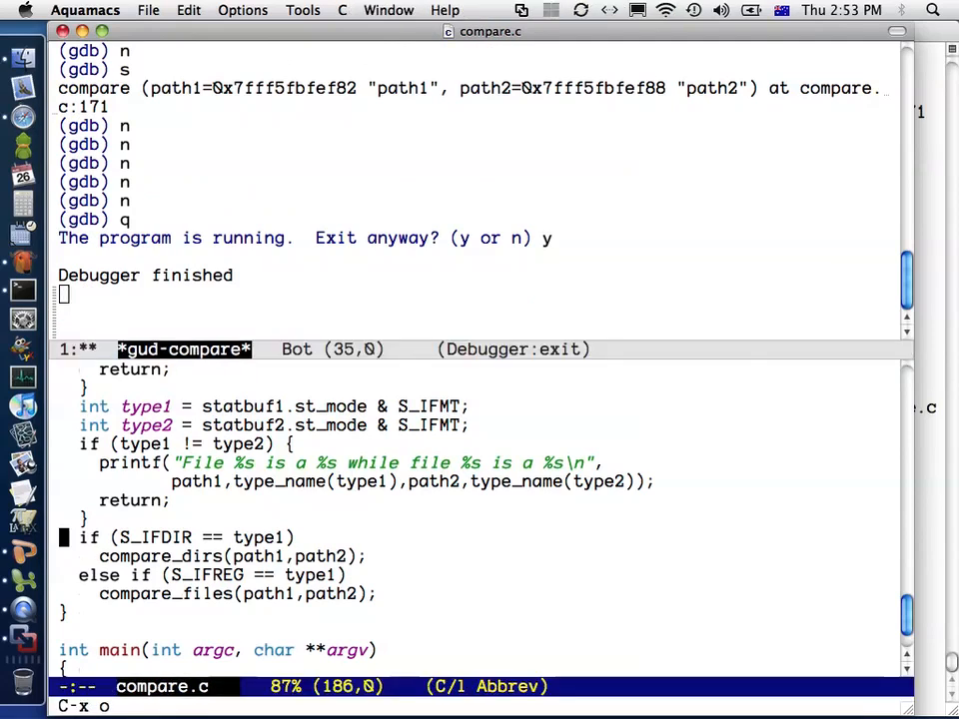